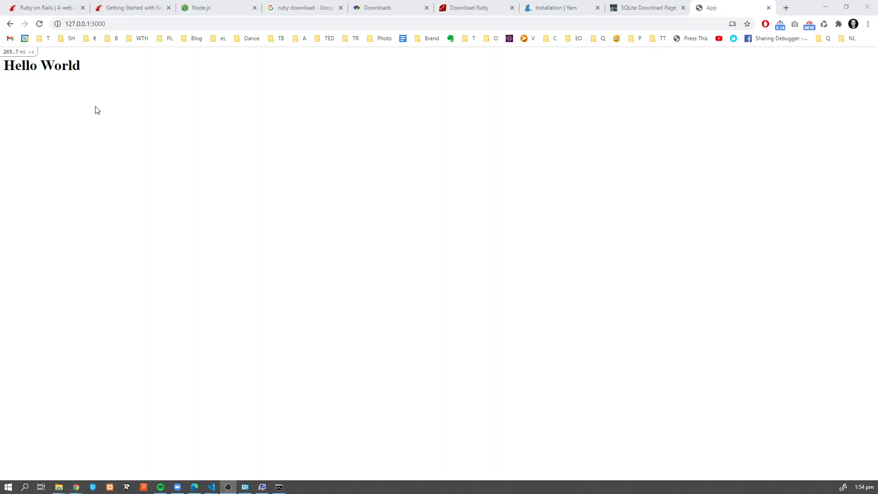
mouse_move(89, 185)
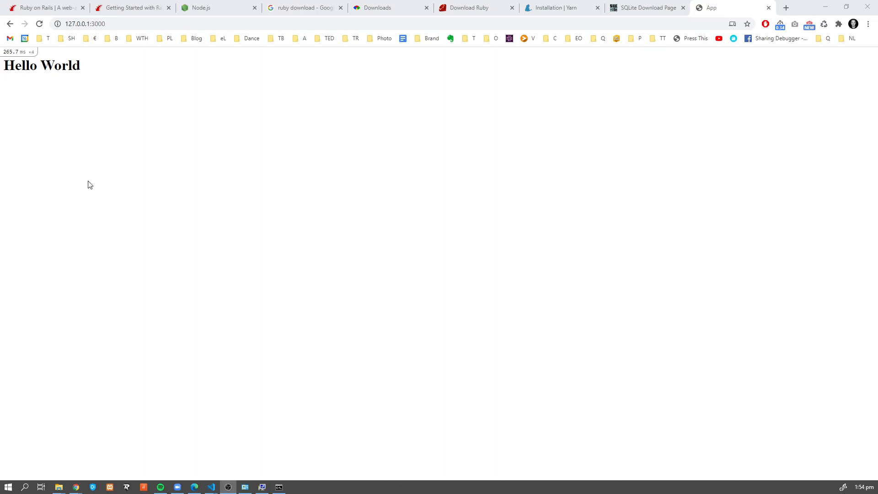
mouse_move(83, 66)
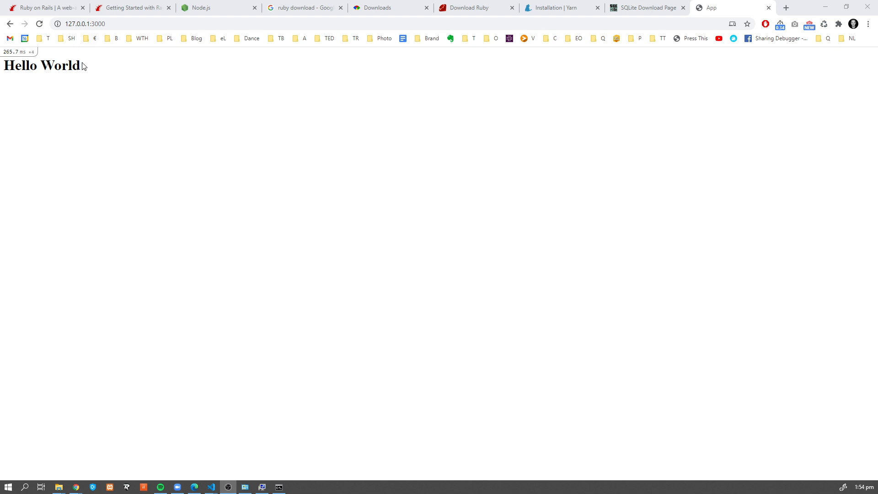
mouse_move(61, 72)
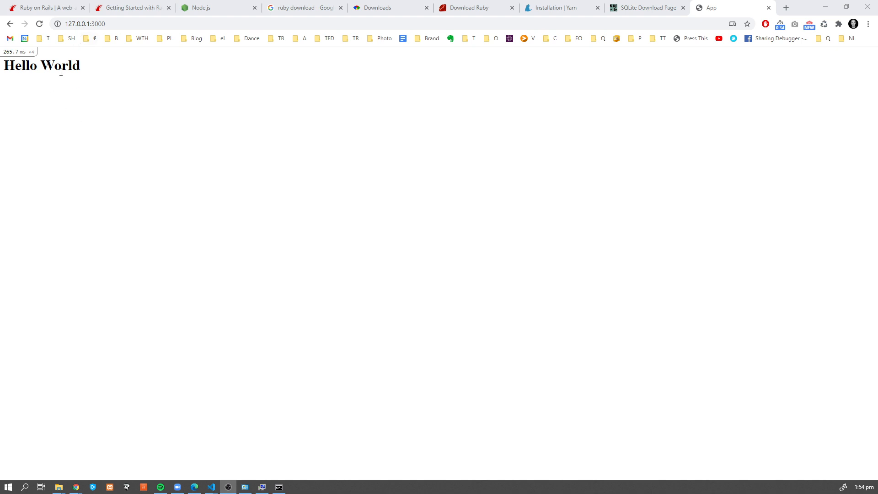
mouse_move(119, 95)
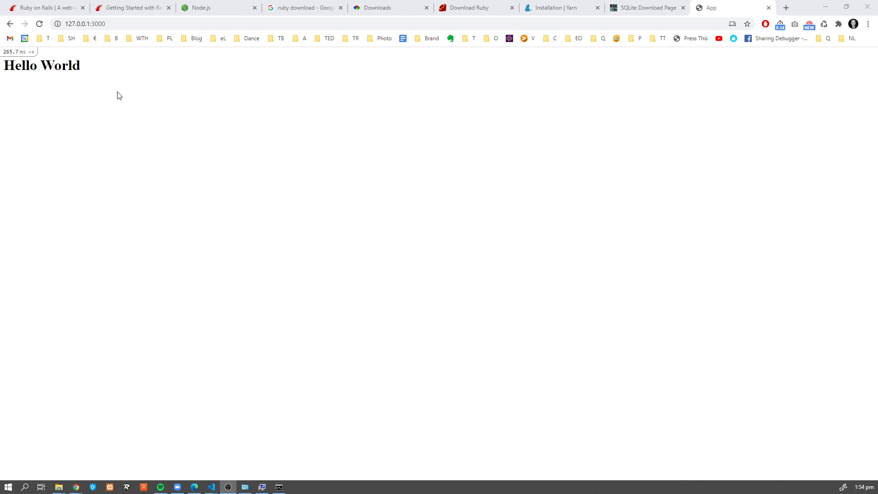
mouse_move(66, 70)
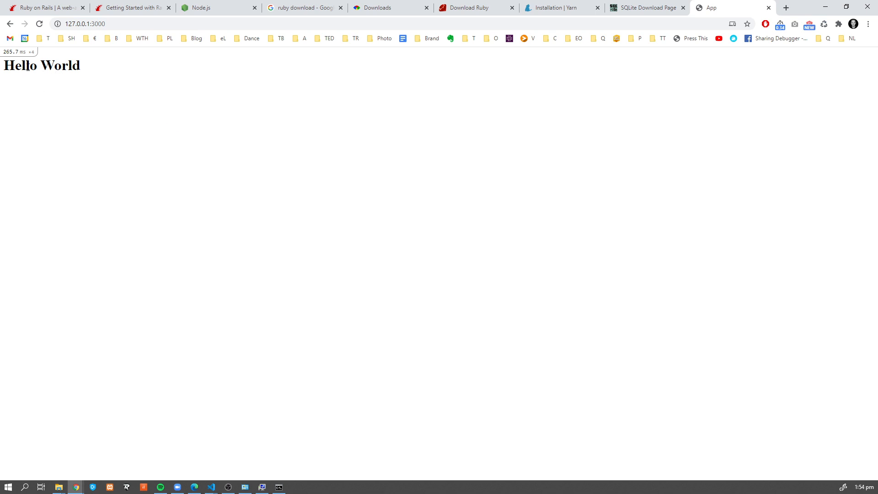
mouse_move(200, 143)
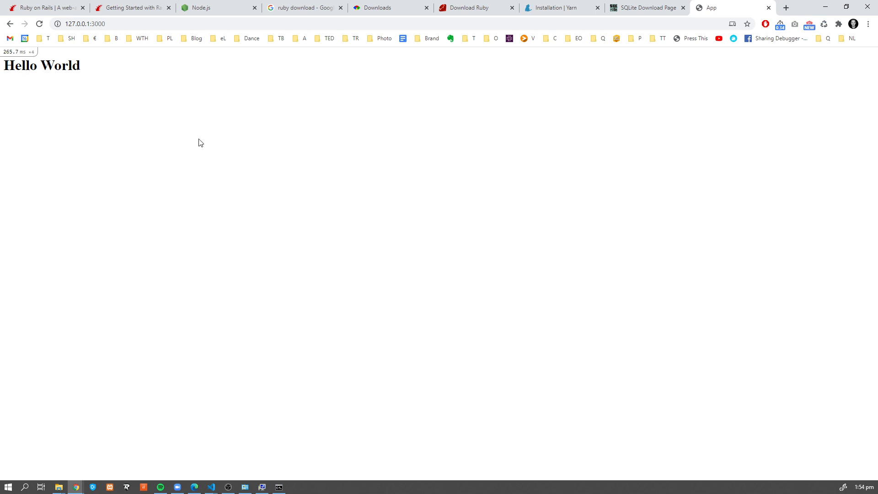
mouse_move(374, 116)
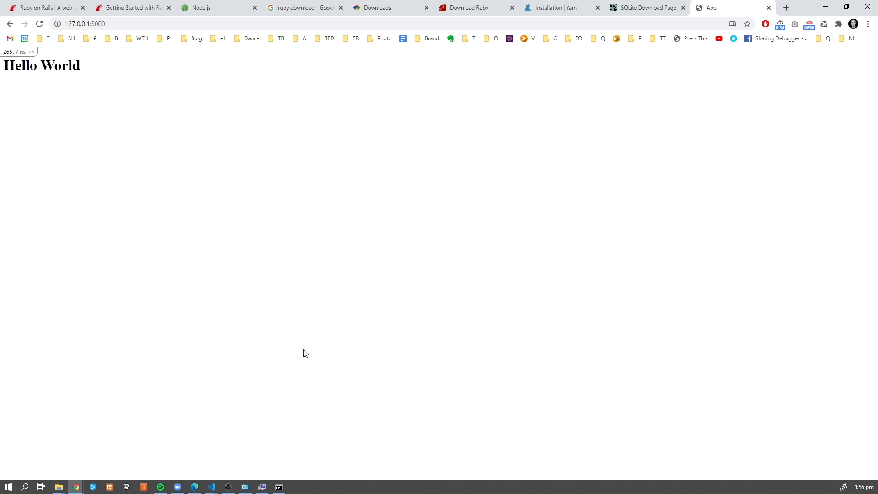
mouse_move(252, 231)
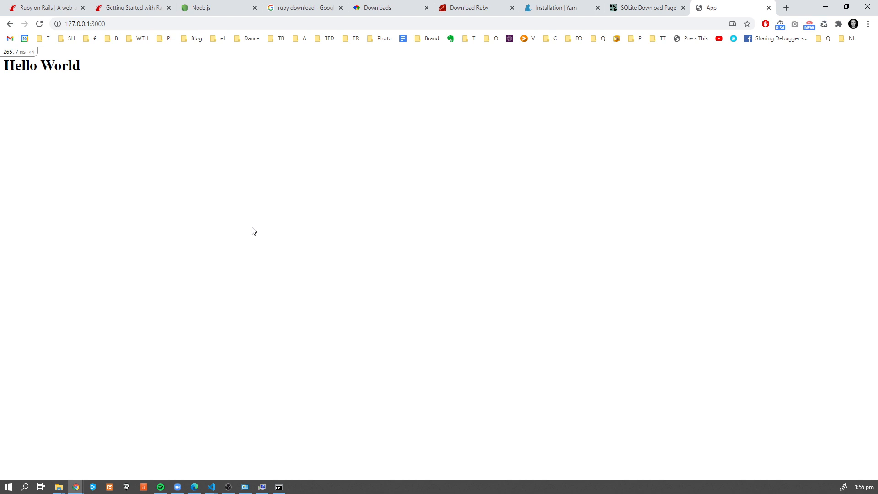
mouse_move(227, 206)
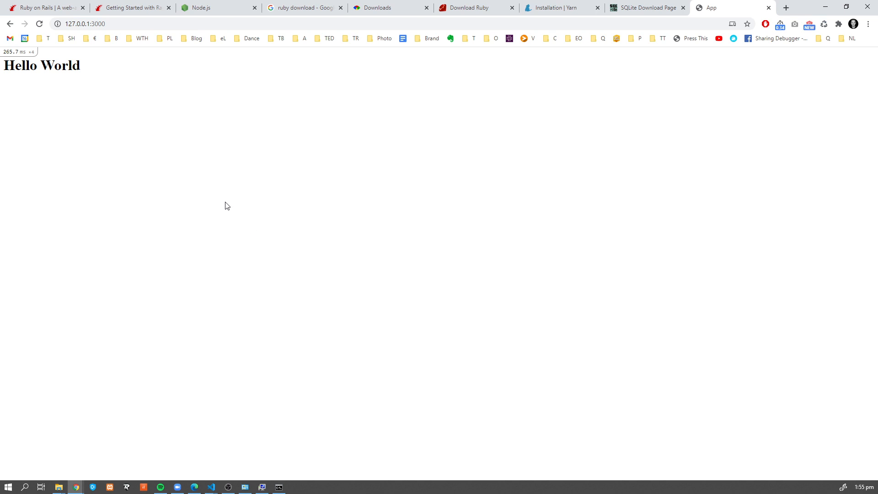
mouse_move(223, 180)
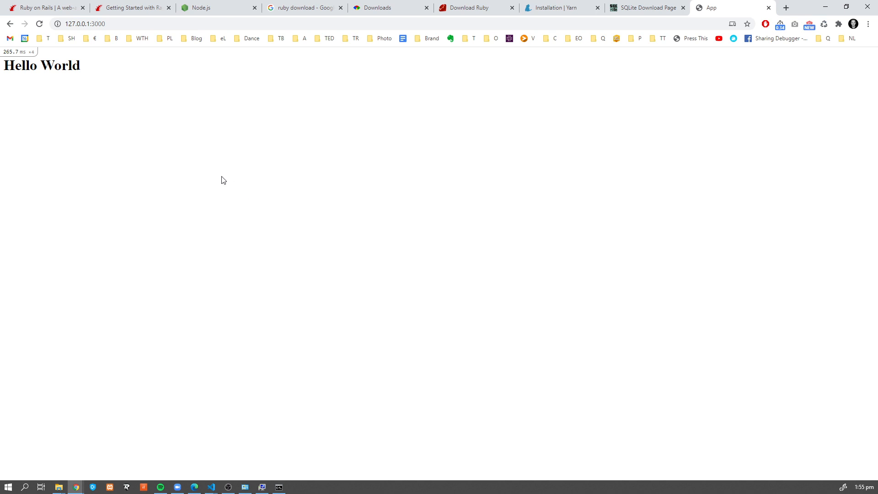
Step: Search Google for 'bootstrap 5', follow the blog result, and land on getbootstrap.com showing v5.0.0-beta1
click(786, 8)
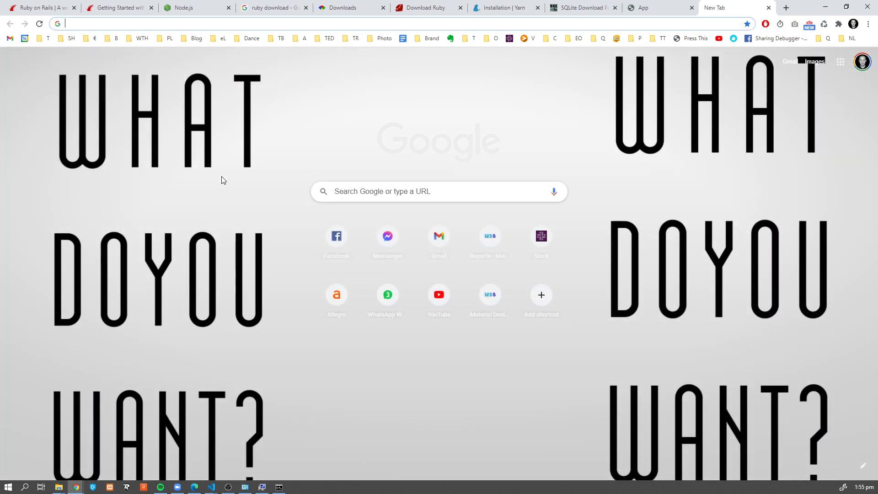
text(bootstrap 5)
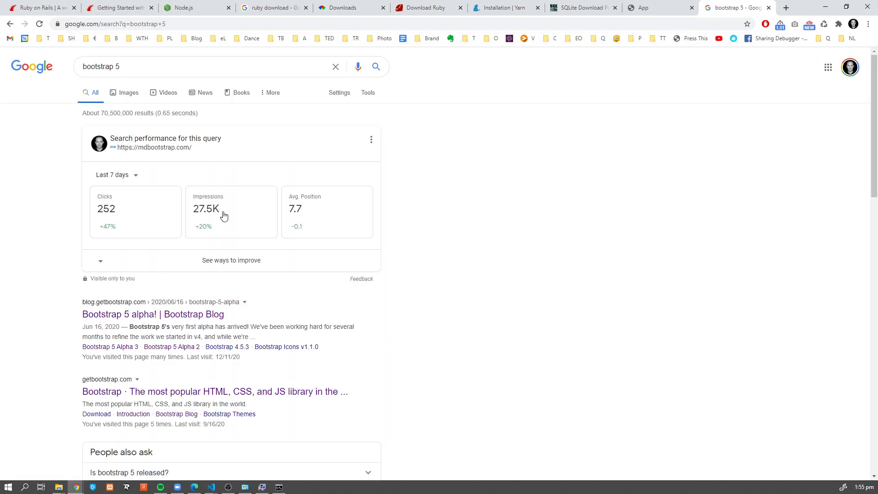
mouse_move(181, 319)
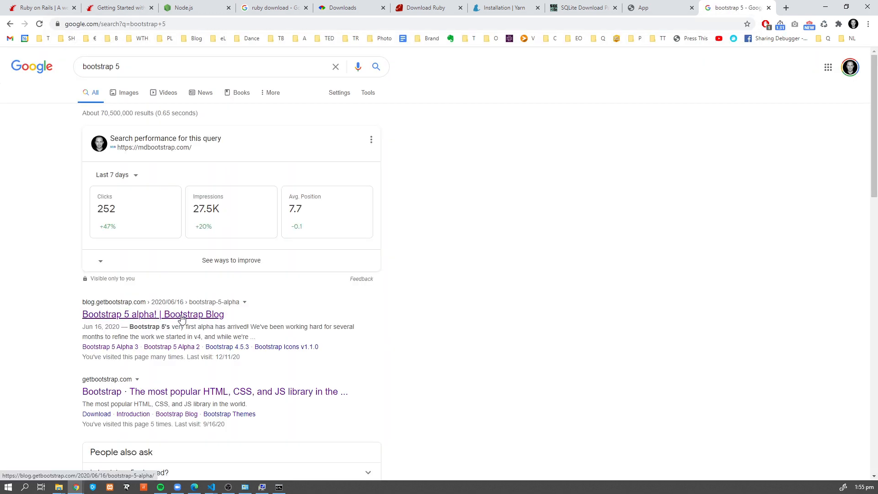
click(153, 314)
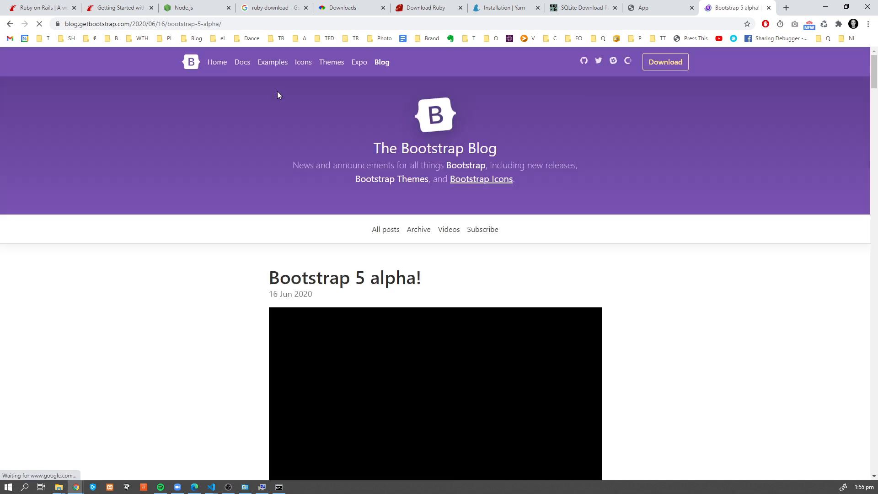
click(216, 61)
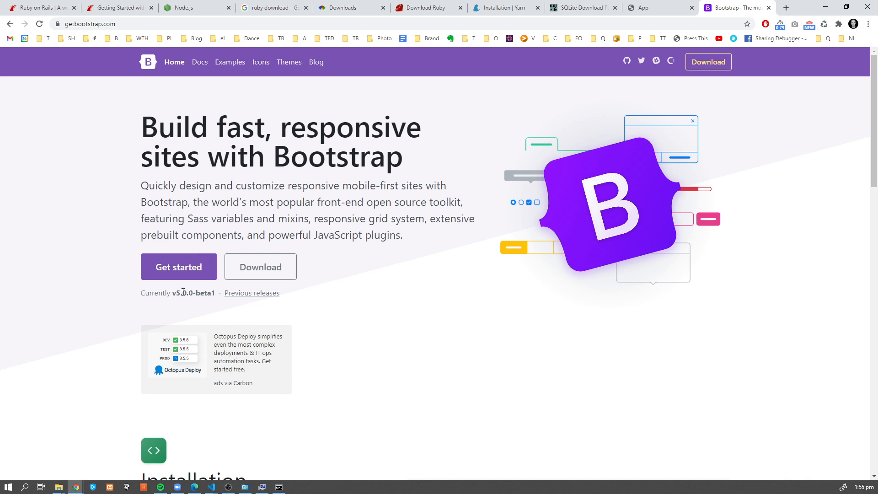
double_click(193, 293)
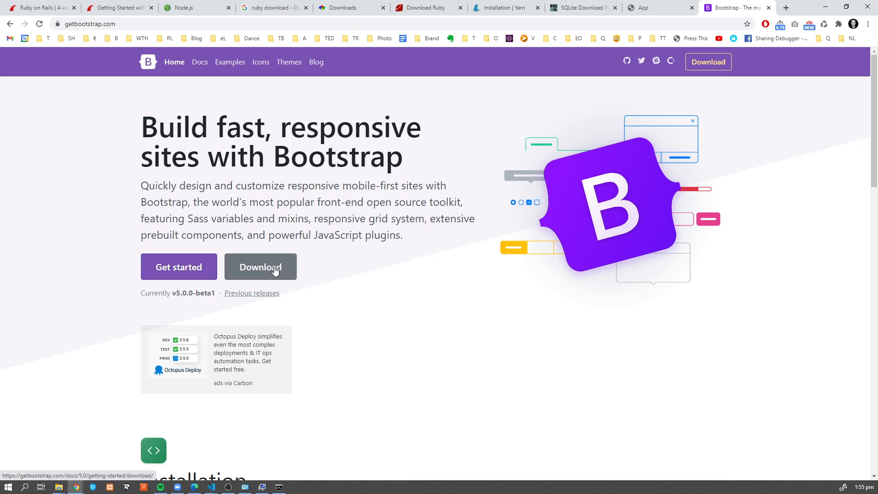
Step: From the Download page, start downloading the Compiled CSS and JS zip for v5.0.0-beta1
click(259, 266)
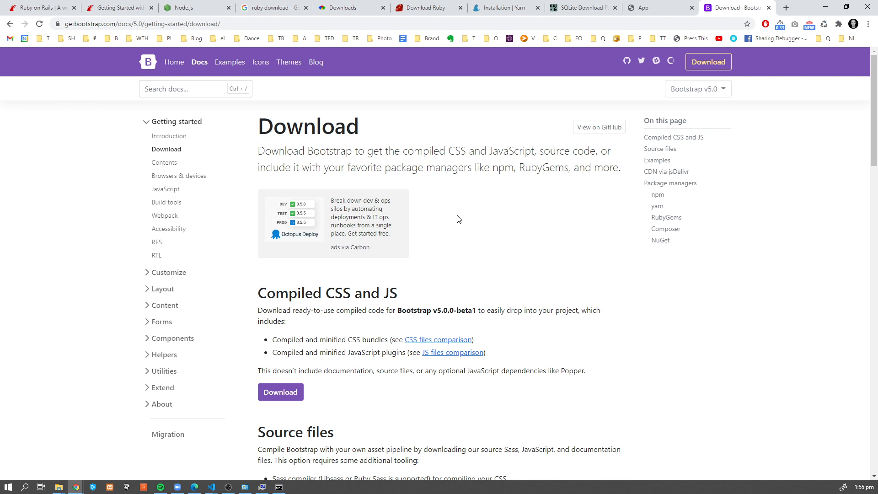
mouse_move(328, 258)
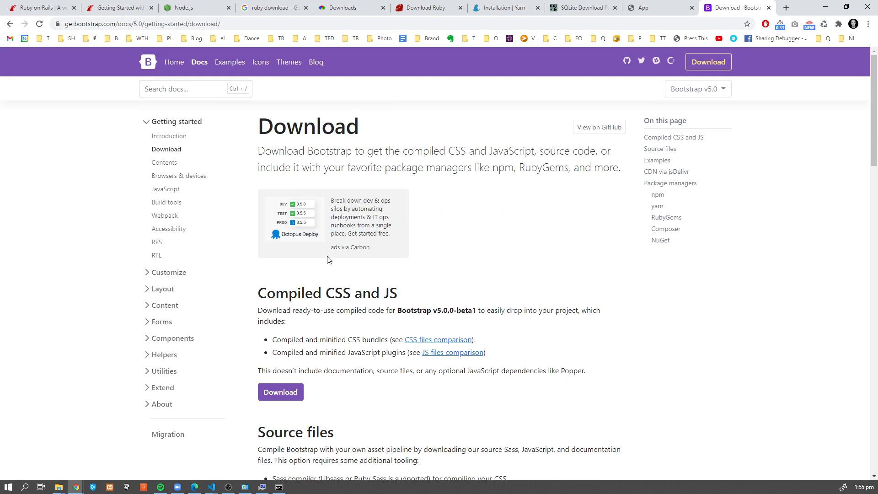
double_click(281, 292)
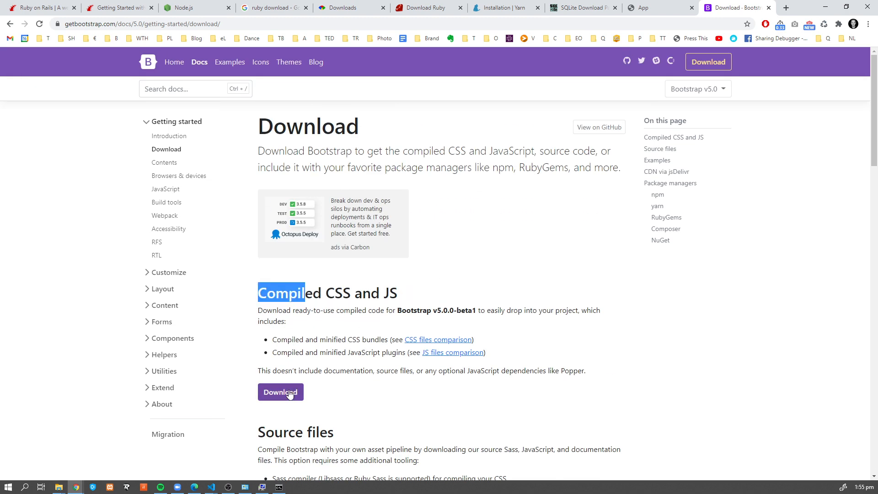
click(99, 467)
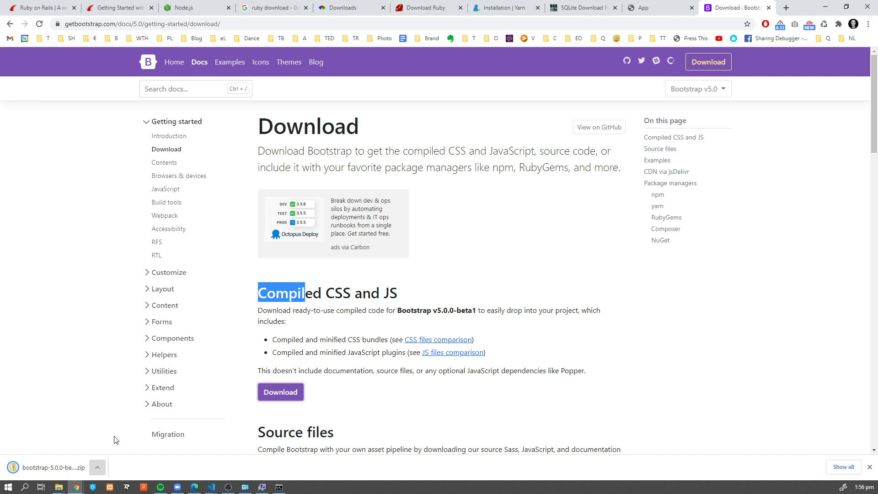
Step: Extract the Bootstrap zip with 7-Zip Extract Here, enter the extracted folder, and bring up the Working folder
right_click(216, 123)
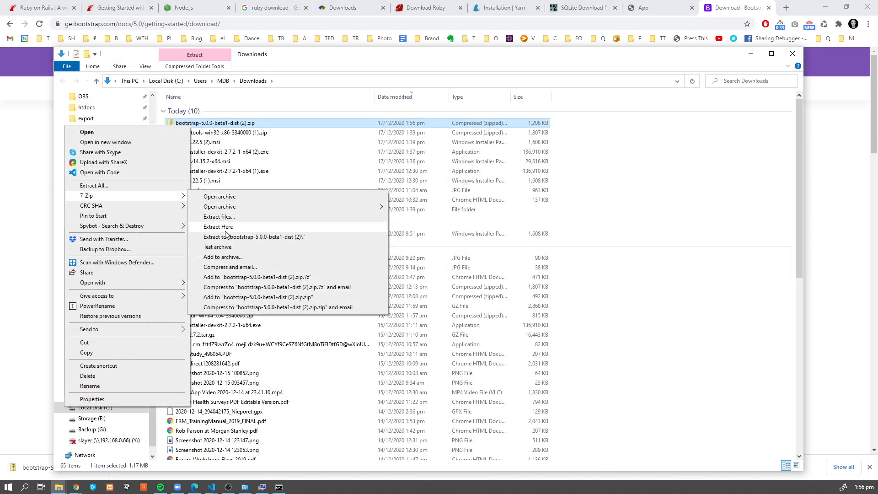
click(219, 226)
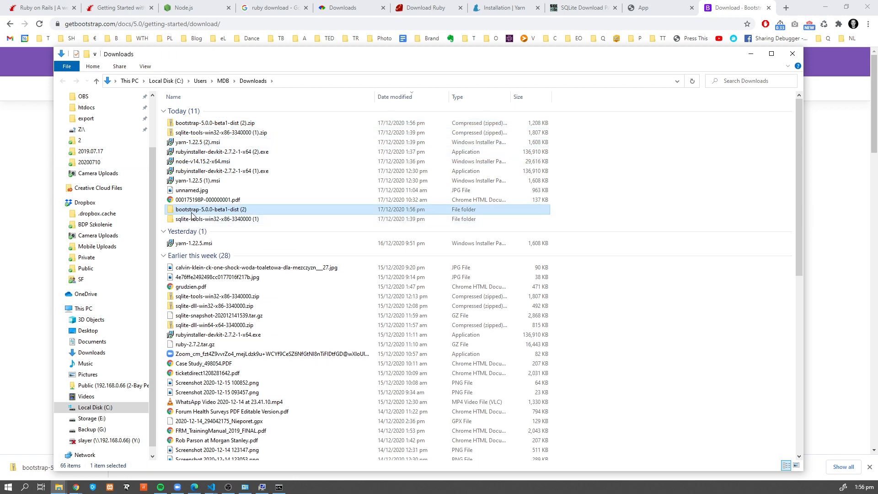
double_click(211, 208)
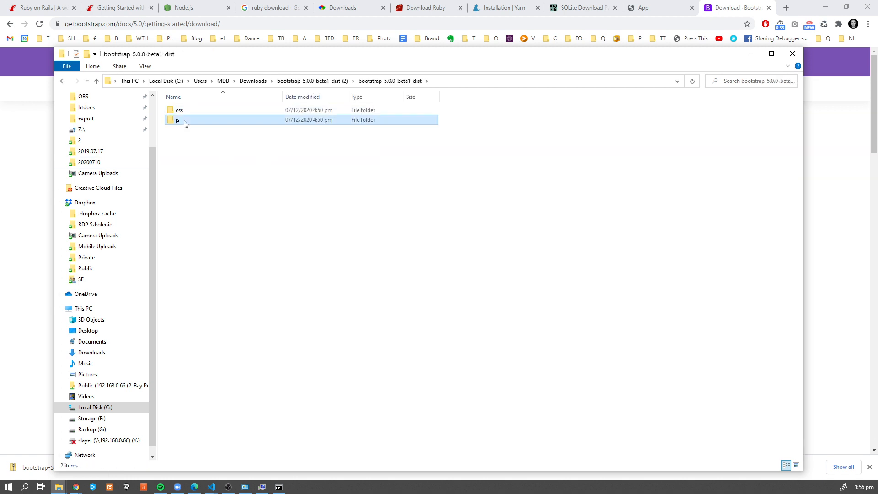
click(178, 120)
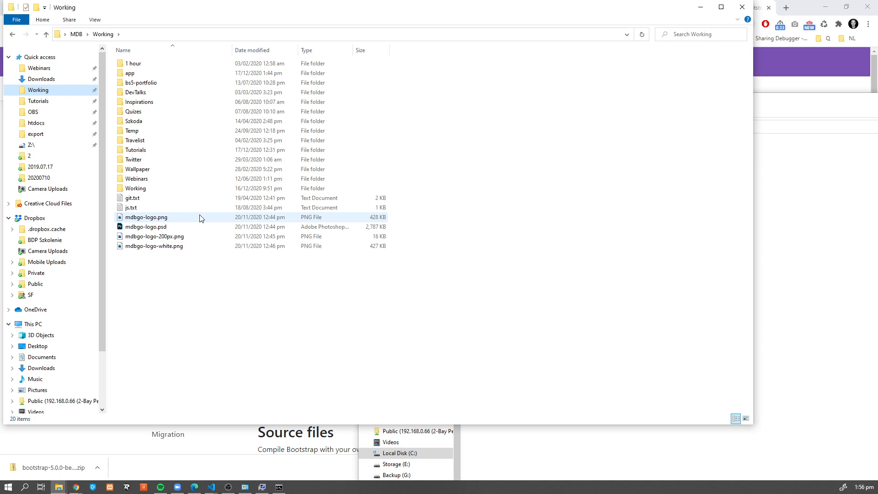
Step: Navigate into the project's app/assets folder and the extracted Bootstrap dist/css folder side by side
click(138, 168)
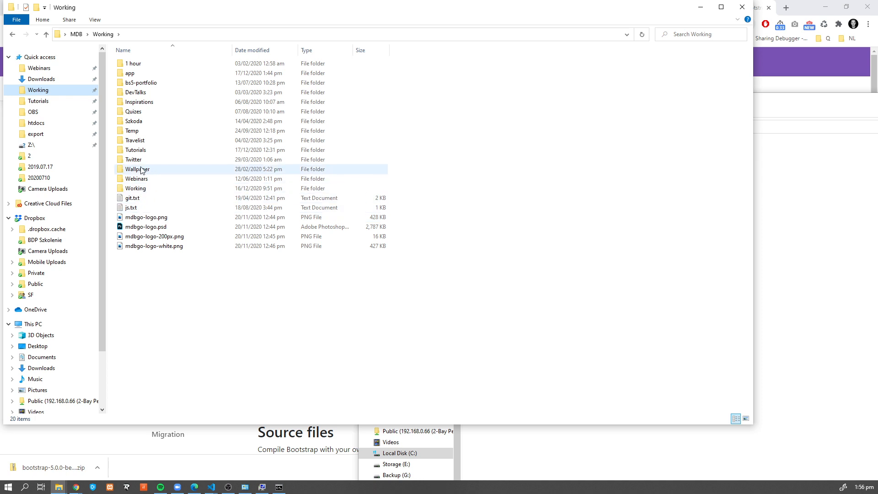
mouse_move(137, 169)
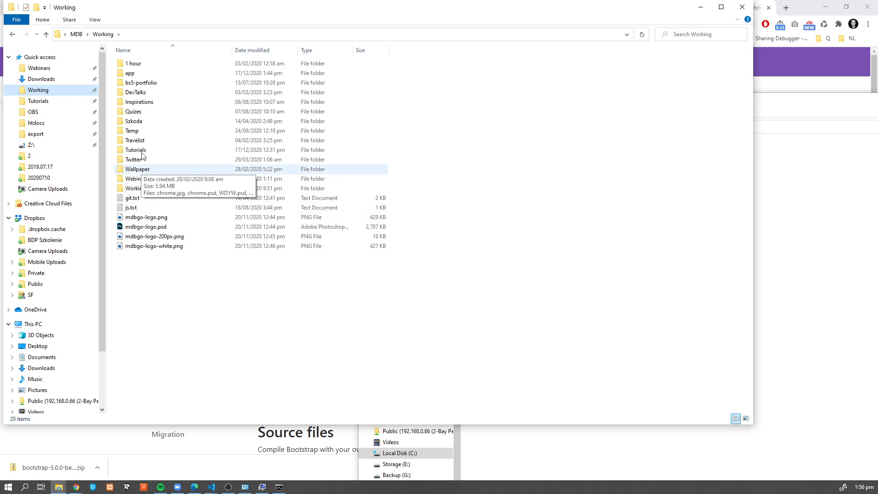
double_click(130, 73)
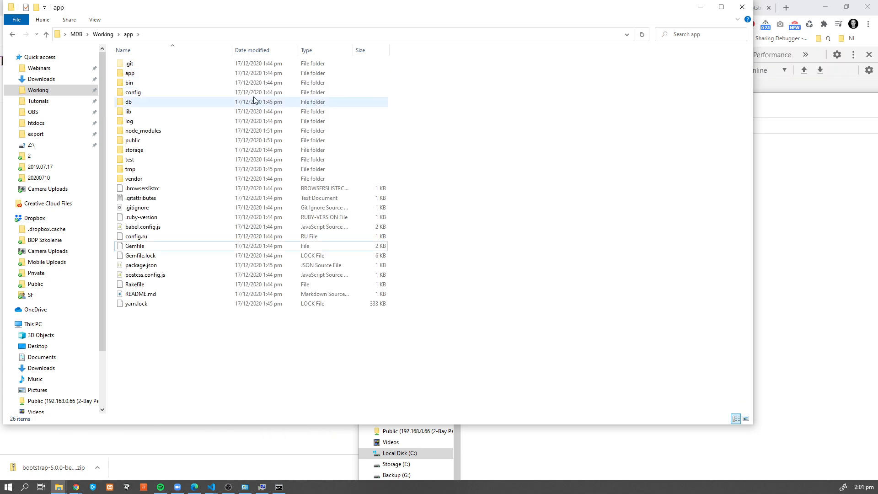
double_click(131, 73)
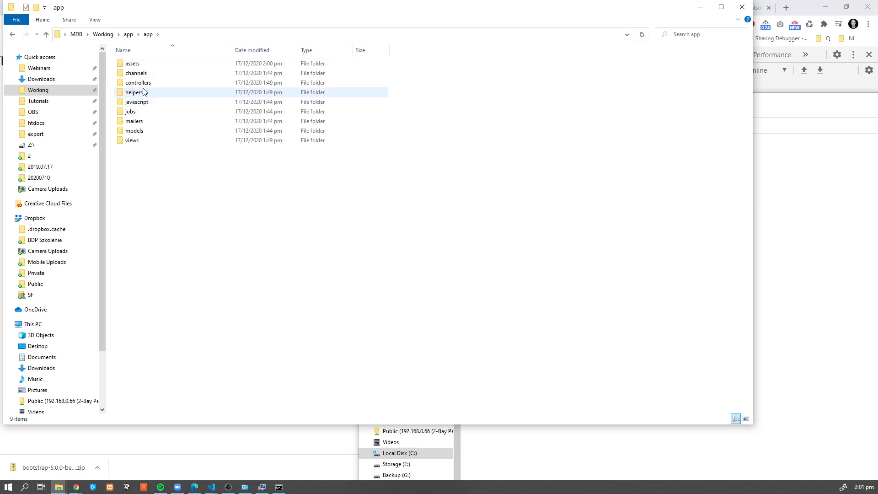
mouse_move(132, 64)
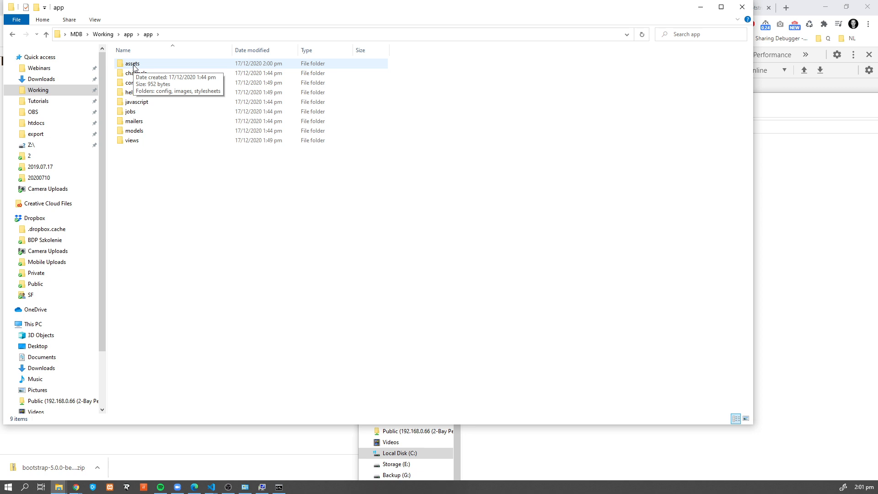
double_click(132, 63)
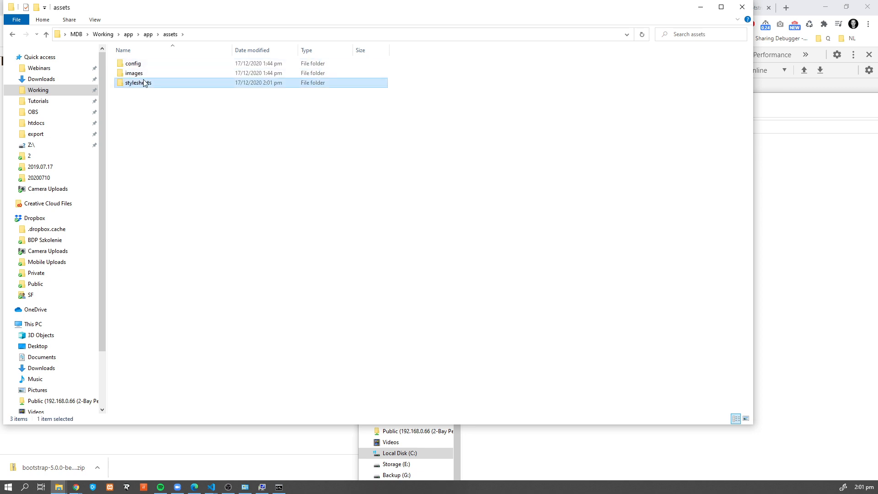
double_click(138, 82)
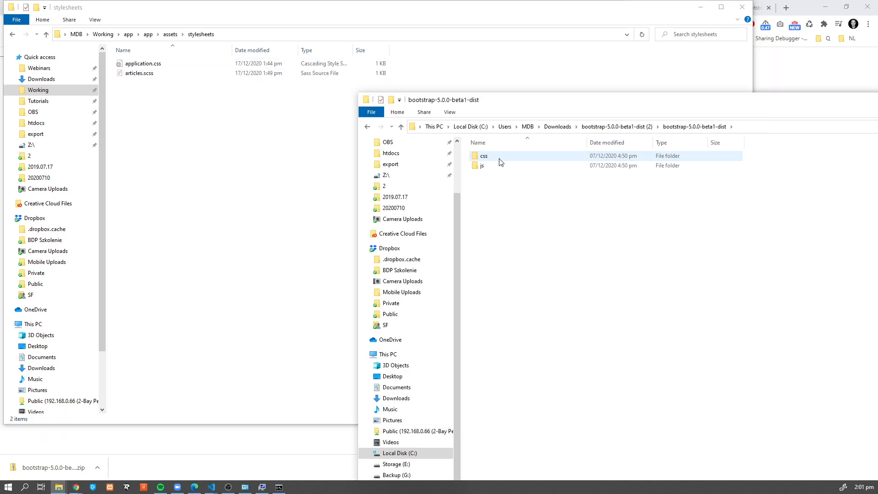
double_click(483, 155)
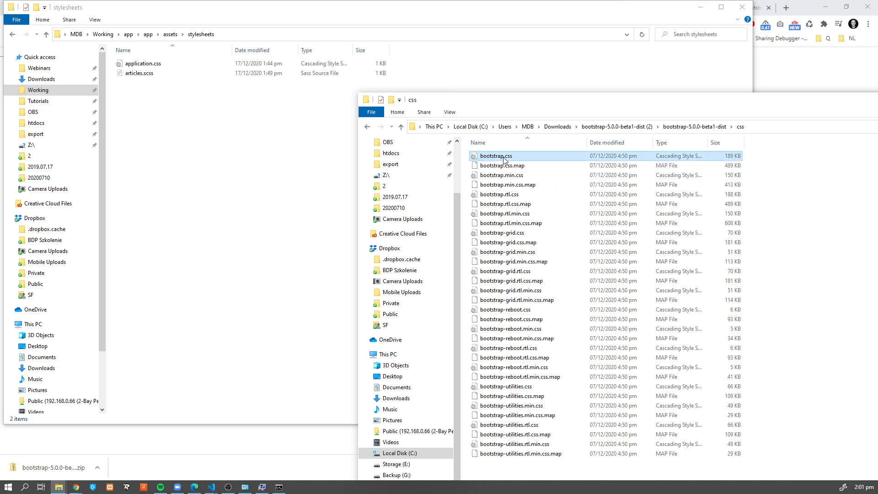
mouse_move(165, 119)
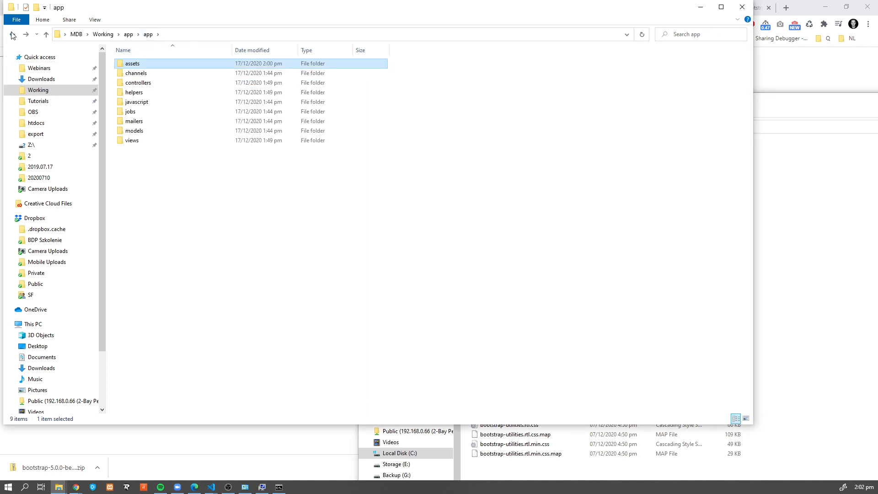
Step: Copy bootstrap.js from Bootstrap's dist/js folder into the app's javascript/packs folder
double_click(136, 102)
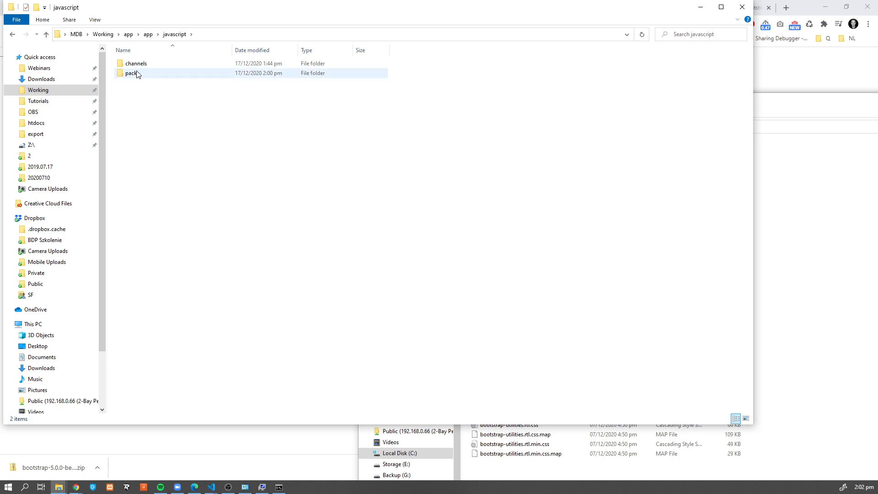
double_click(131, 73)
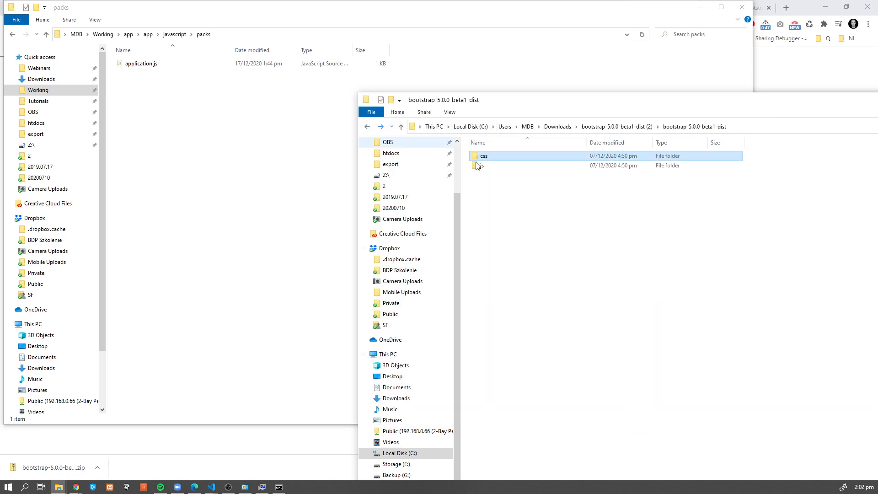
double_click(483, 166)
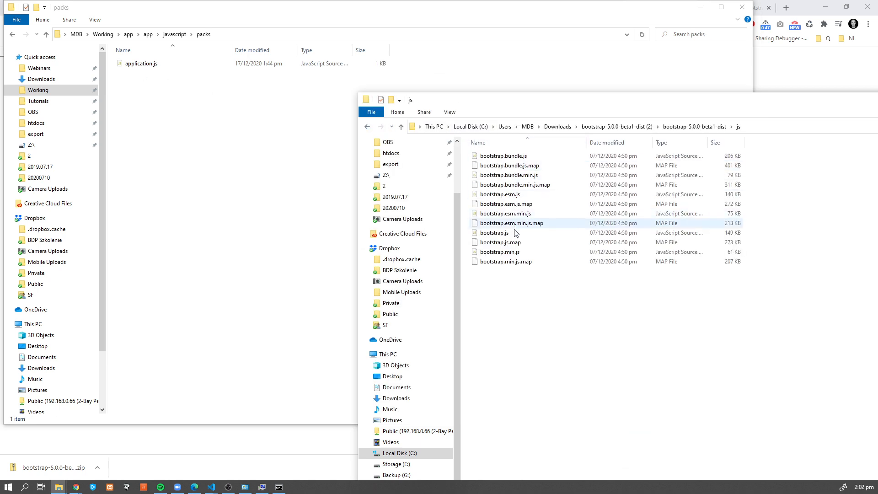
click(495, 232)
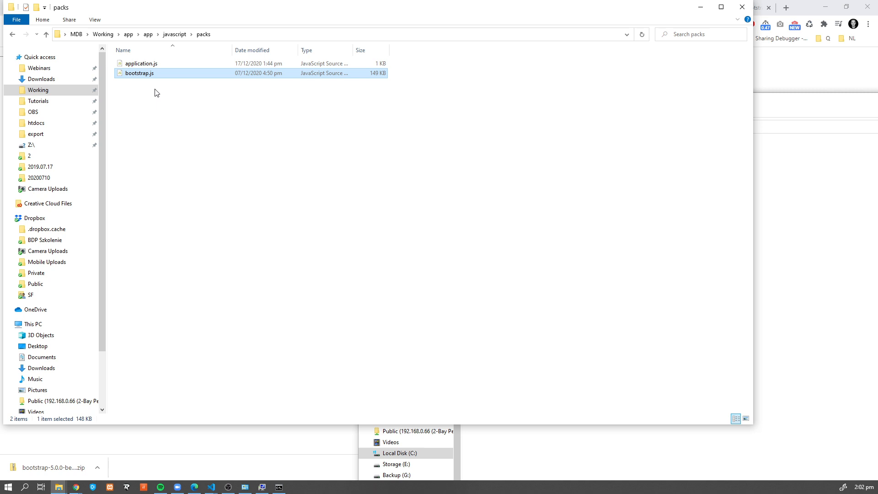
mouse_move(801, 80)
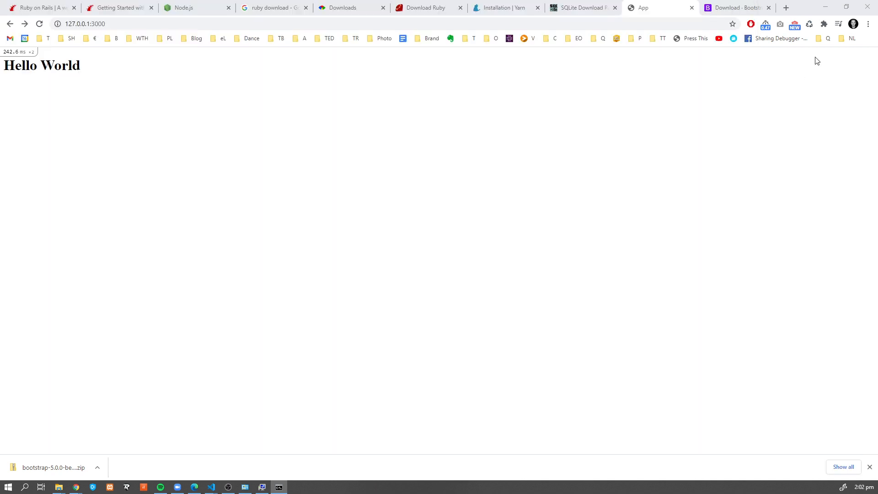
mouse_move(63, 82)
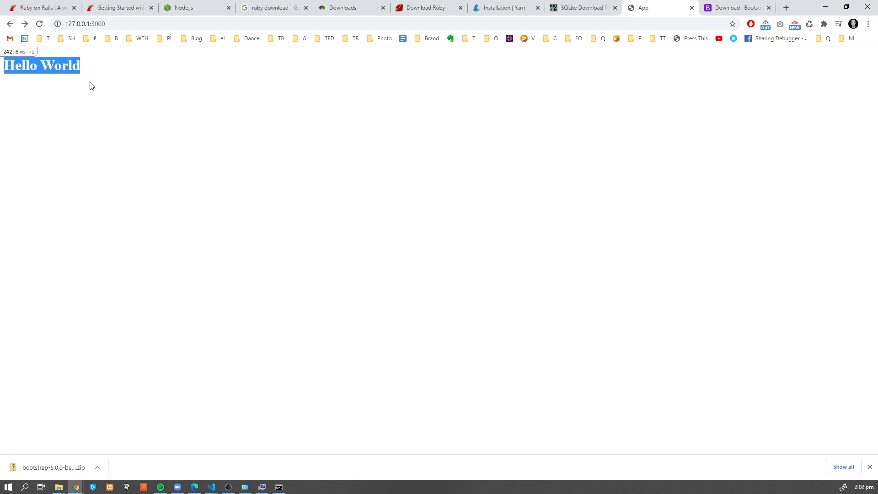
Step: Reload the 127.0.0.1:3000 app page so Hello World renders with Bootstrap's typography
click(39, 24)
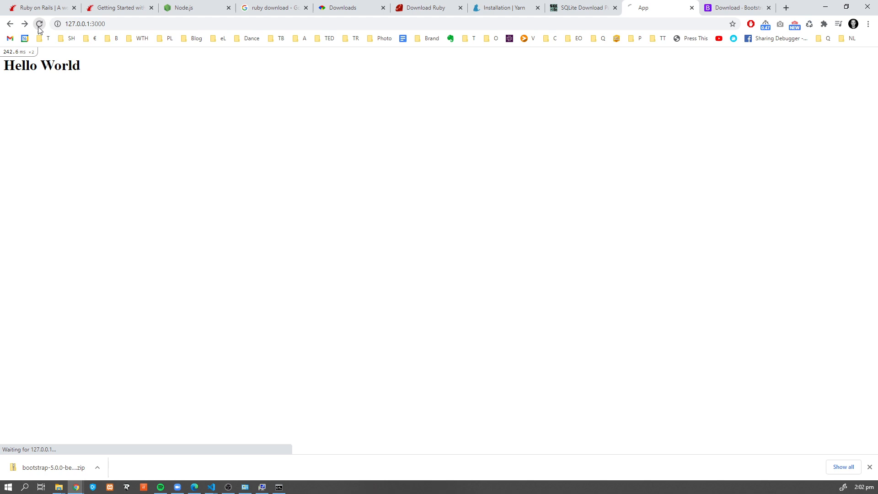
click(38, 24)
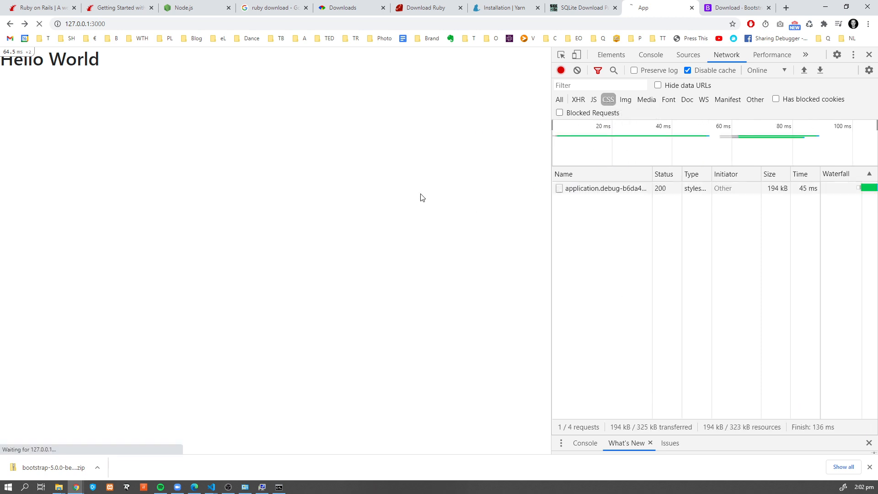
Step: Inspect the application stylesheet response in the Network panel and highlight its Bootstrap v5.0.0-beta1 header
click(577, 201)
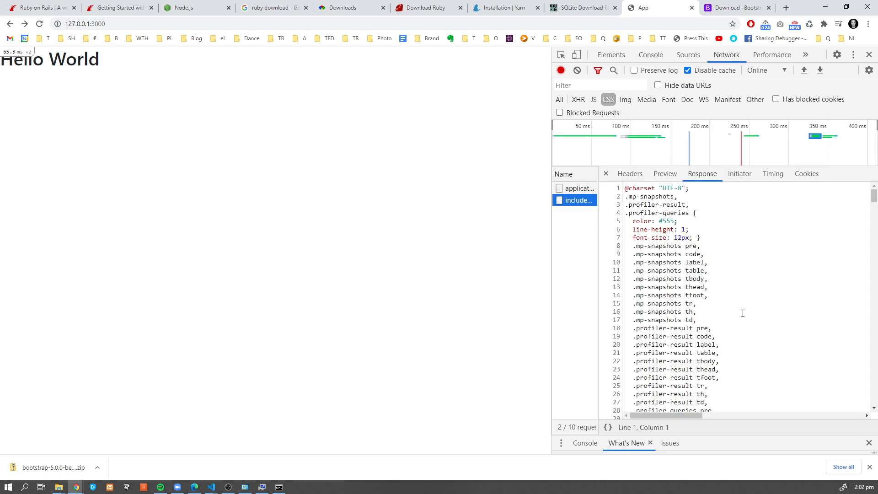
scroll(down, 3)
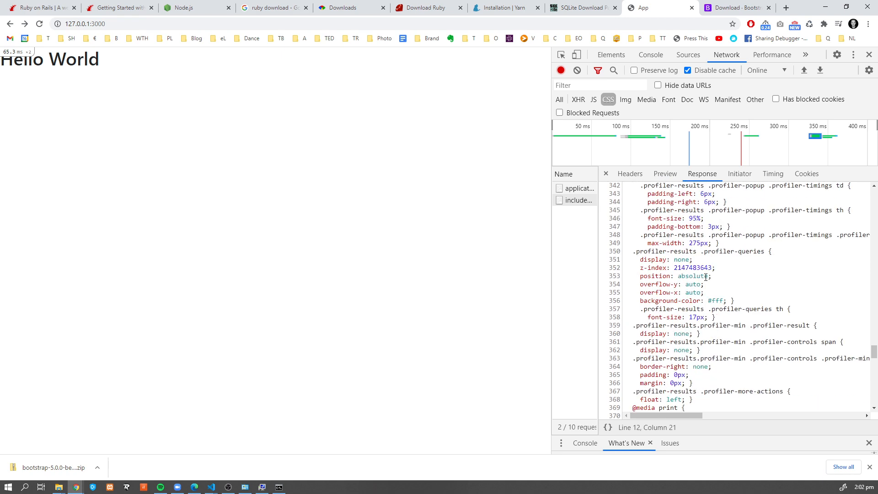
click(577, 188)
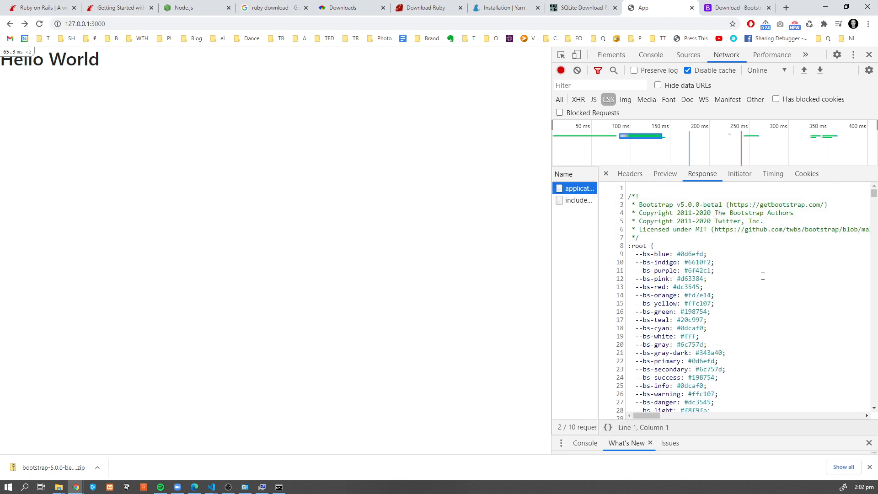
drag(642, 203, 722, 204)
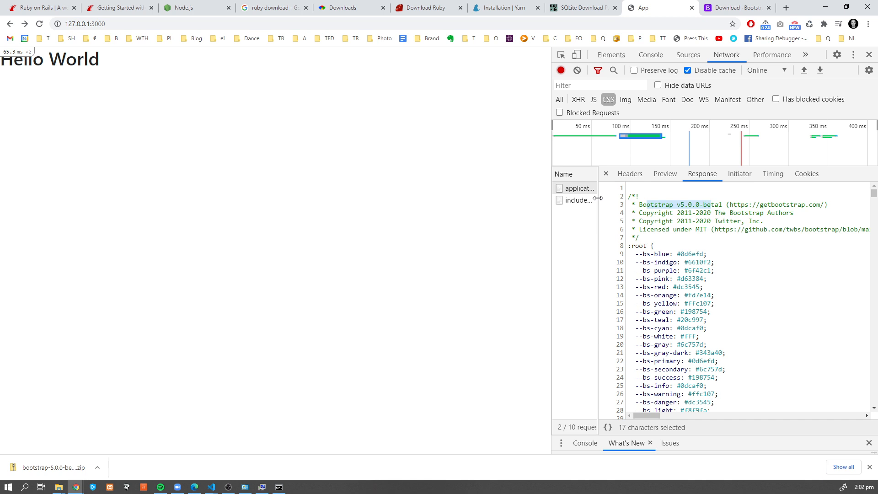
drag(639, 204, 827, 204)
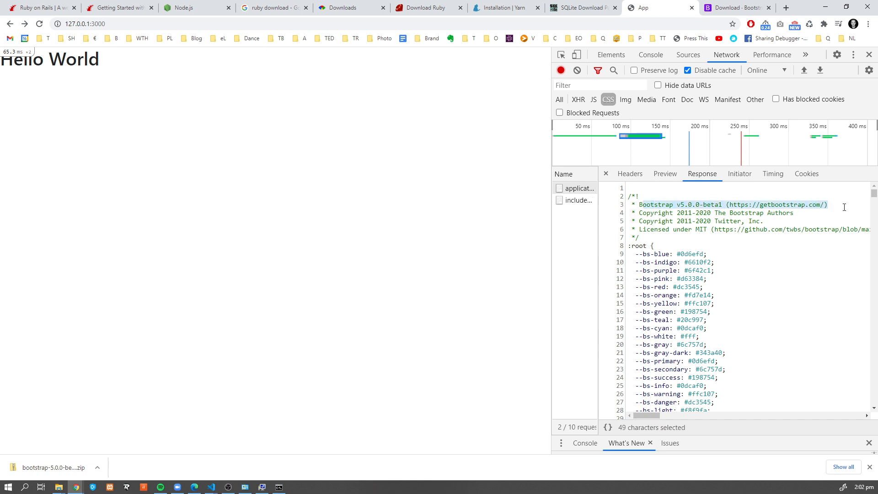
mouse_move(580, 188)
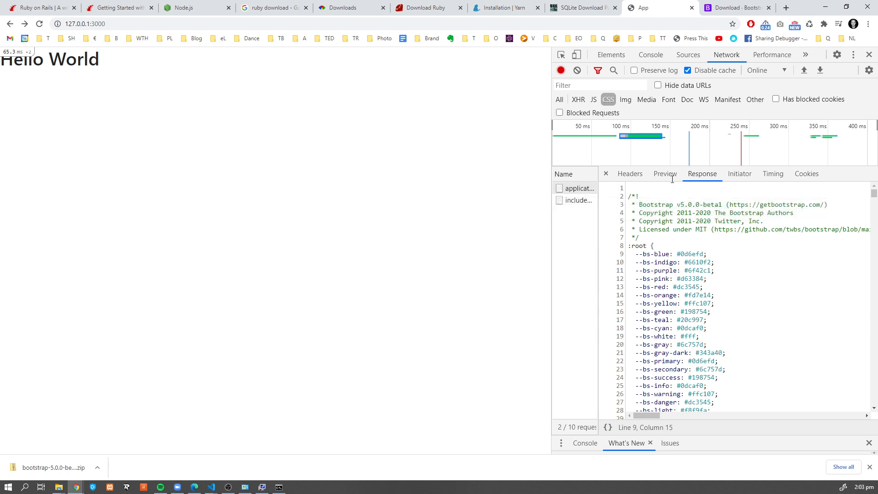
click(577, 187)
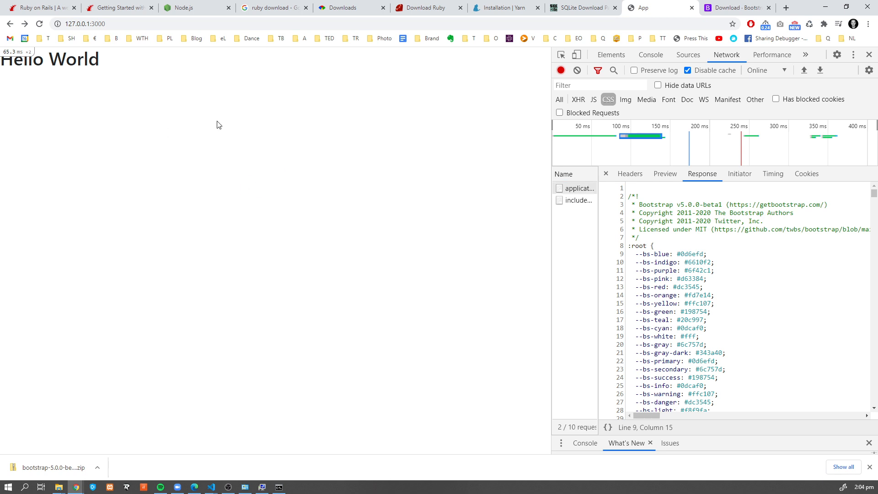
mouse_move(111, 107)
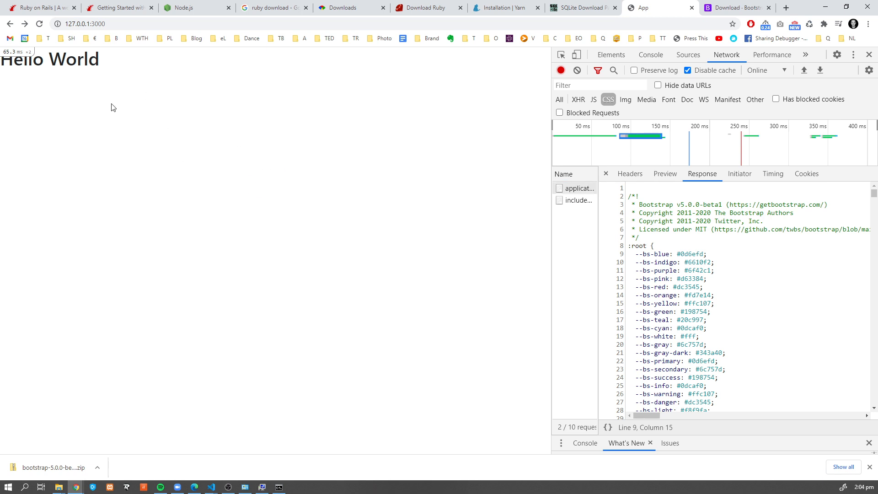
mouse_move(141, 103)
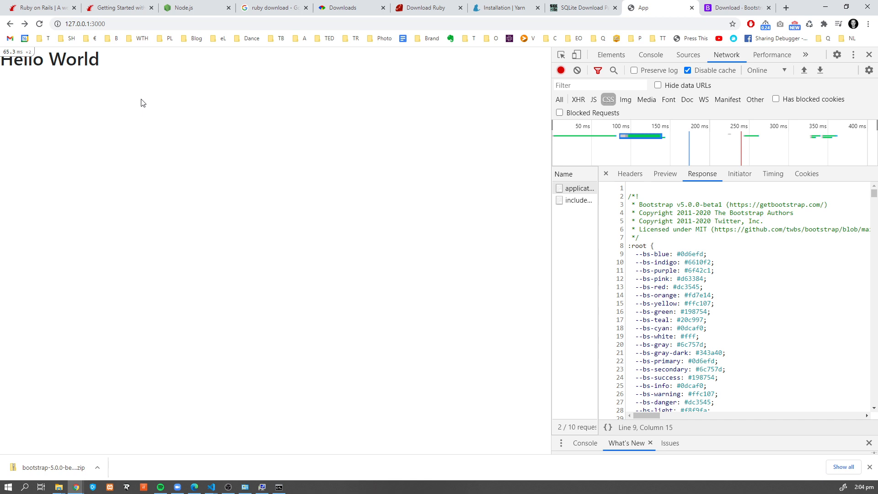
mouse_move(234, 407)
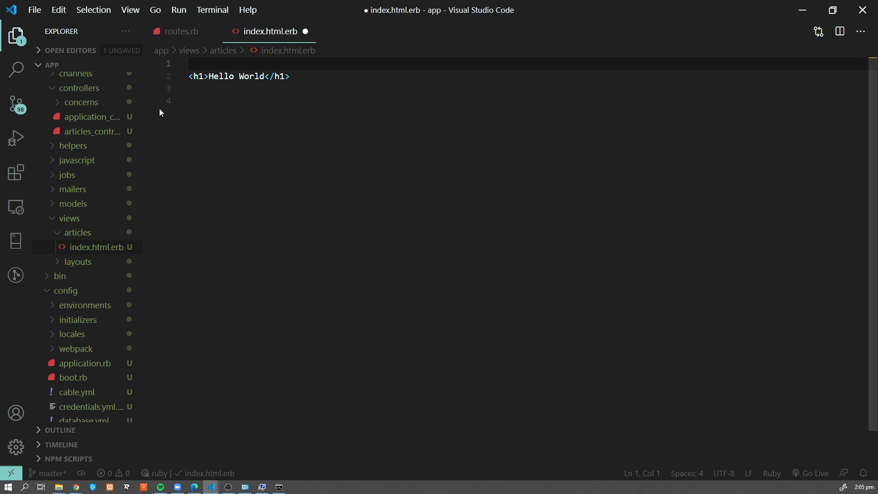
mouse_move(63, 207)
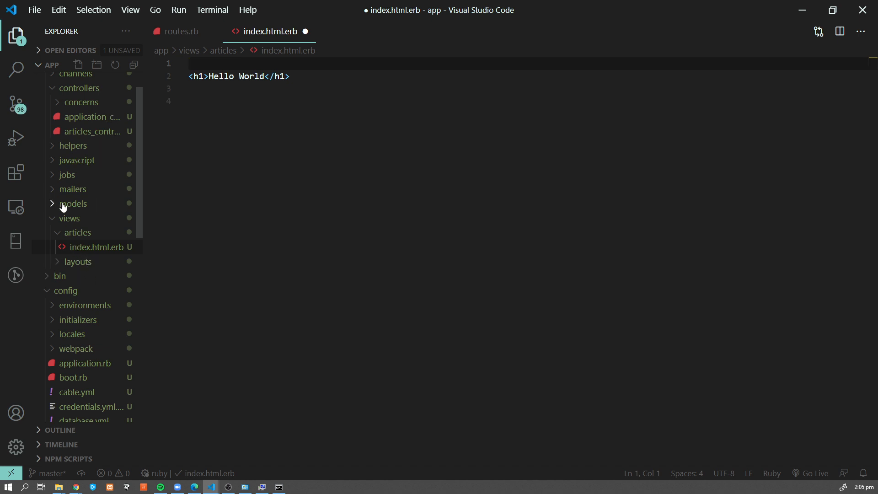
Step: In application.js under javascript/packs, add the line import "packs/bootstrap"
click(77, 160)
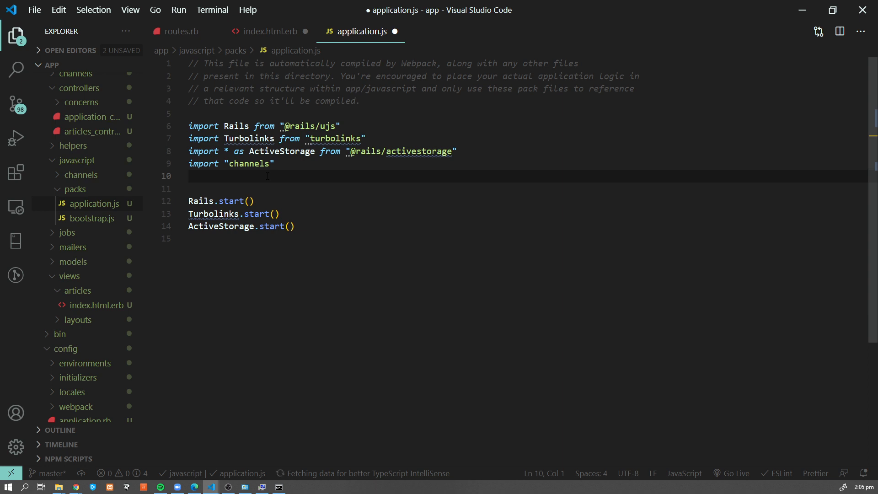
text(import)
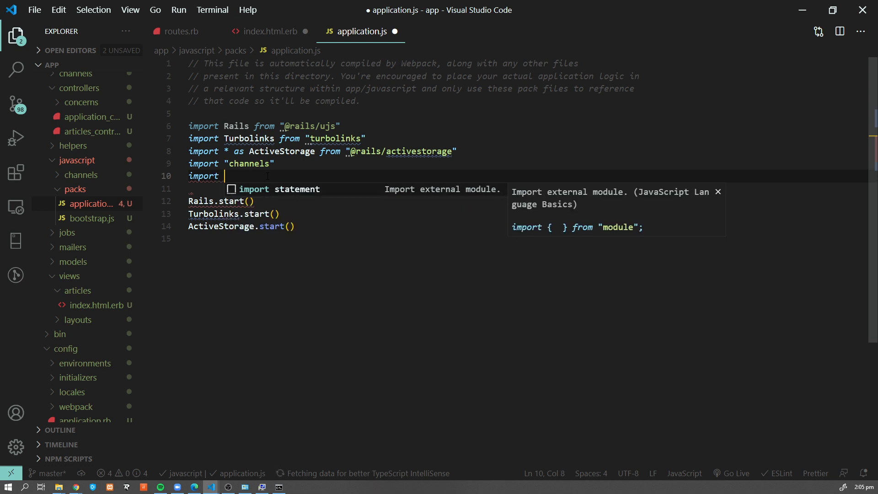
text("packs")
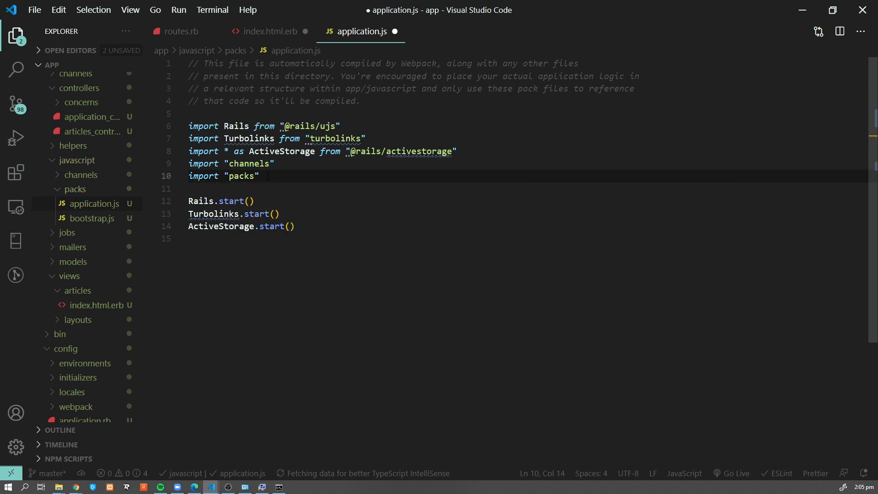
text(/boot)
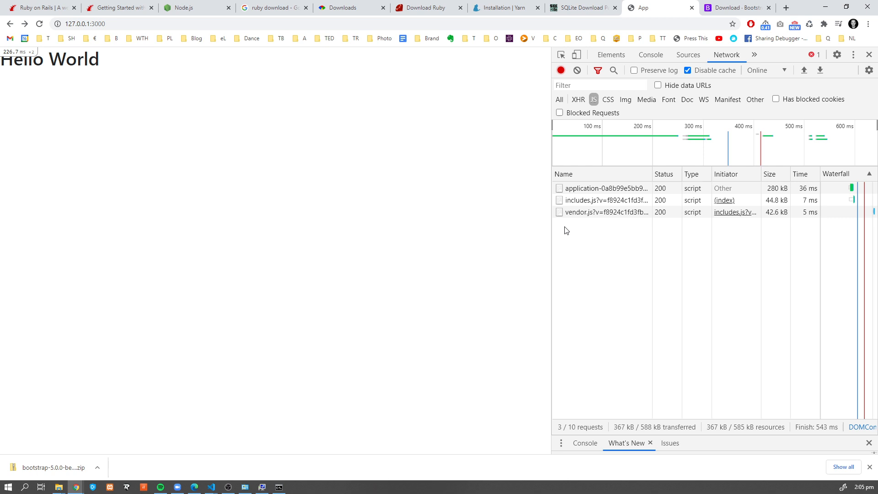
Step: View the application script's response and search 'boot' to find the bundled Bootstrap v5.0.0-beta1 code
click(602, 187)
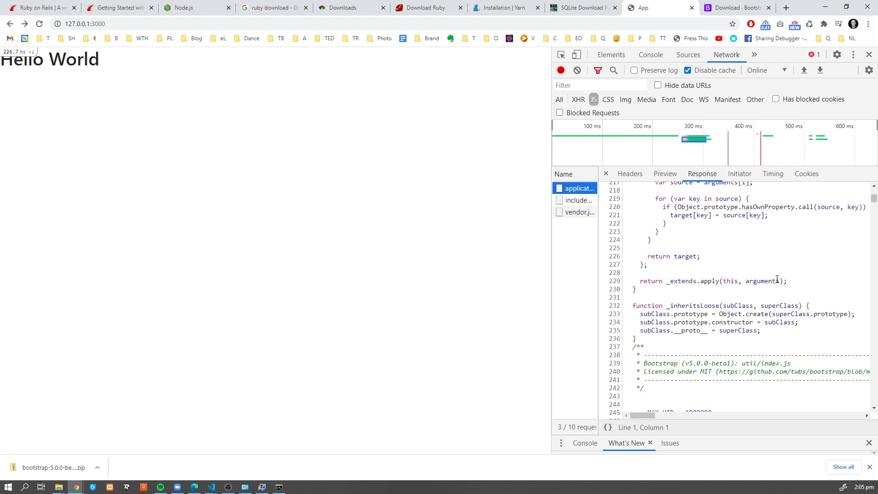
text(boot)
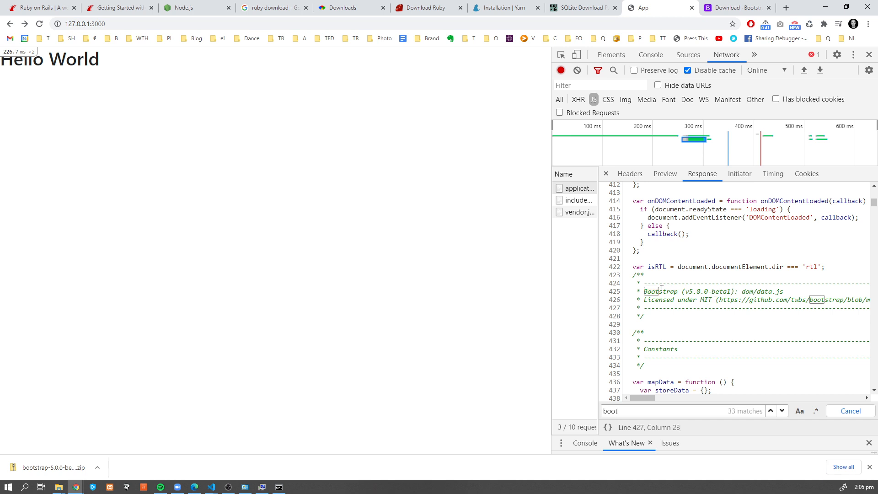
drag(645, 291, 741, 307)
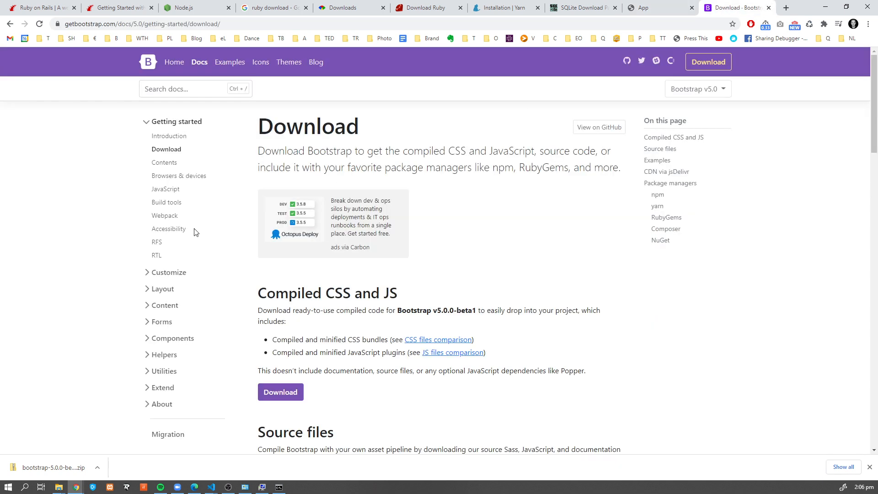
Step: Browse the Bootstrap docs card example, then switch back to the localhost app showing Hello World and the card
click(165, 305)
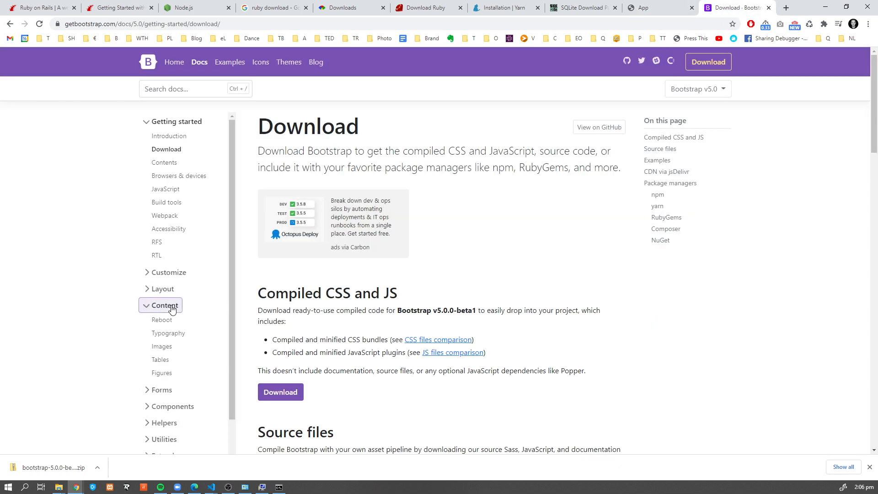
click(175, 338)
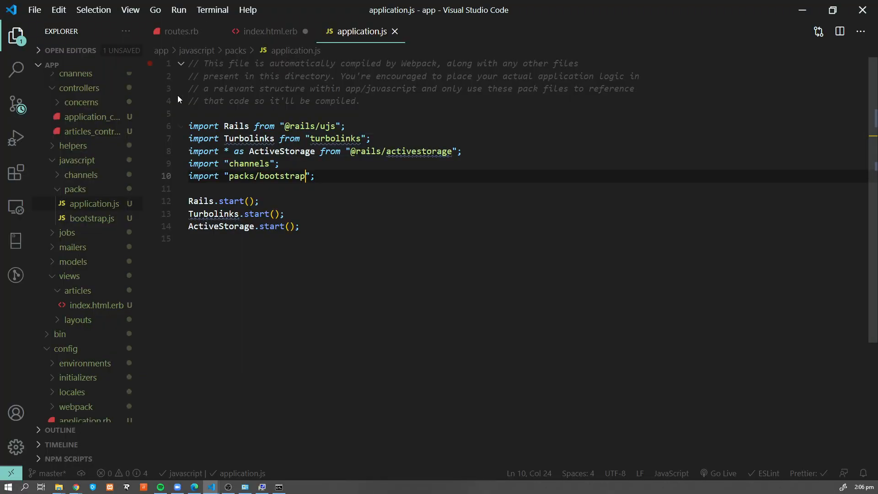
click(268, 31)
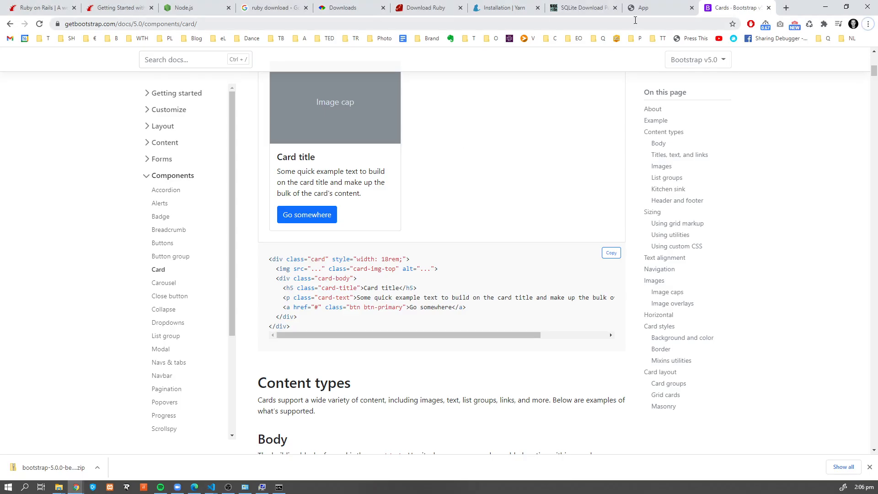
click(659, 7)
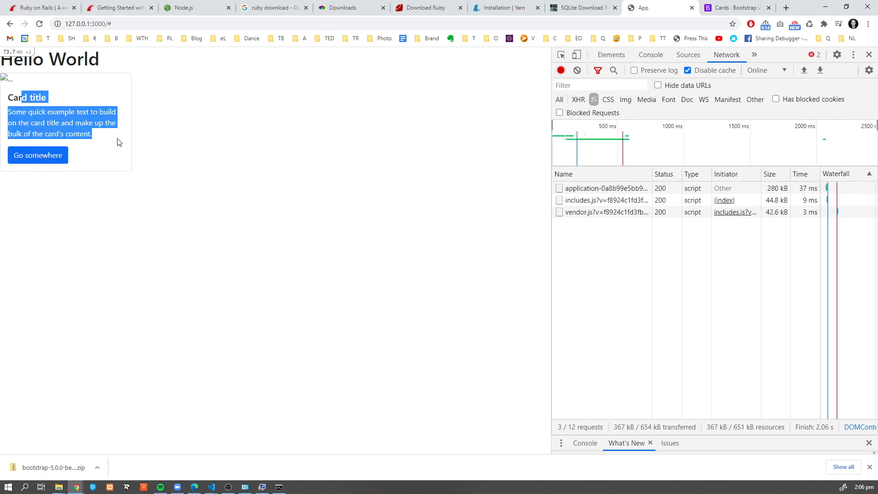
click(191, 239)
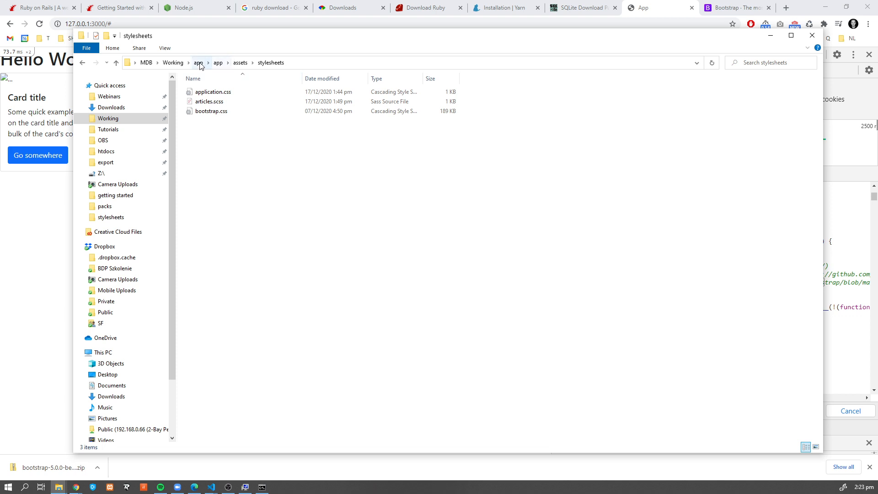
Step: Navigate from the project root through app and javascript into the packs folder holding application.js
click(198, 62)
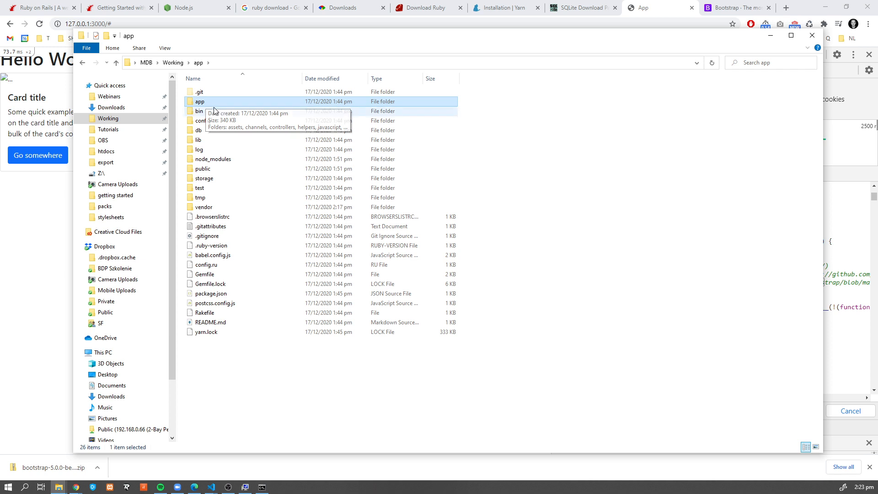
mouse_move(198, 111)
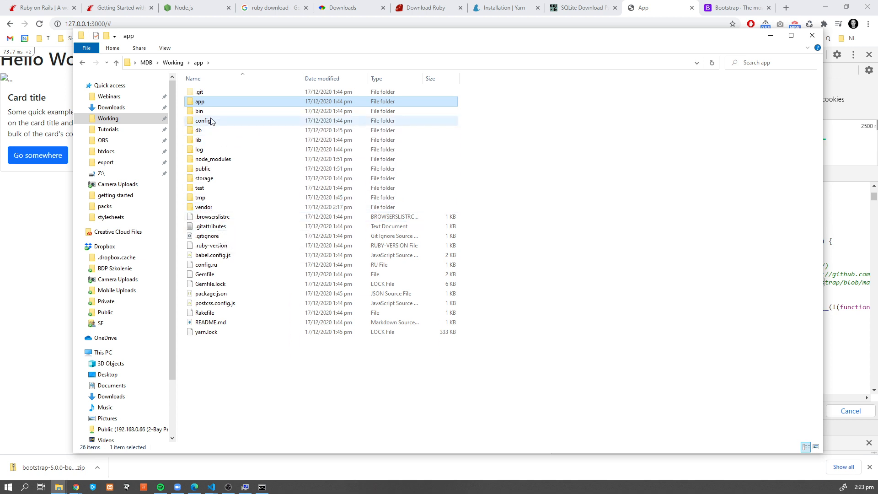
mouse_move(201, 102)
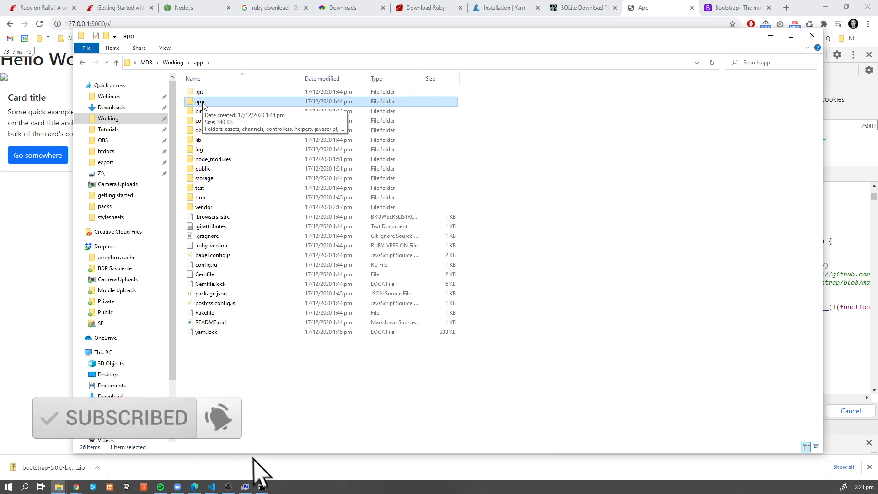
double_click(201, 101)
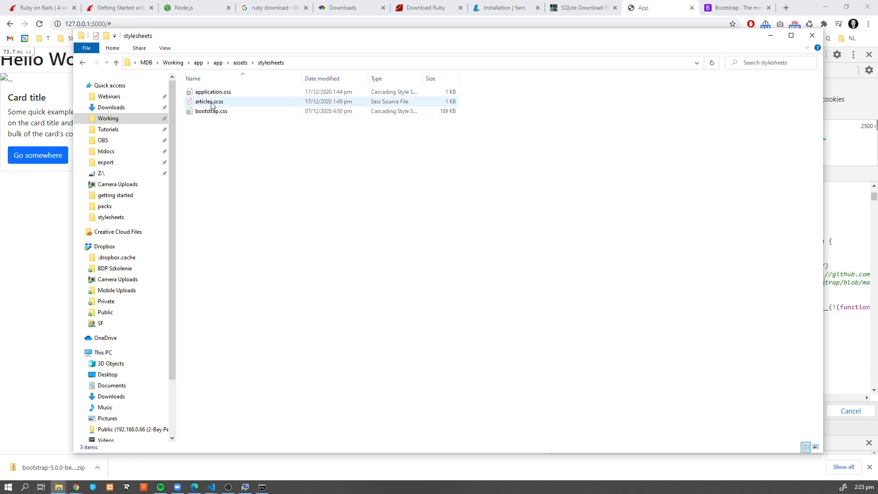
click(83, 62)
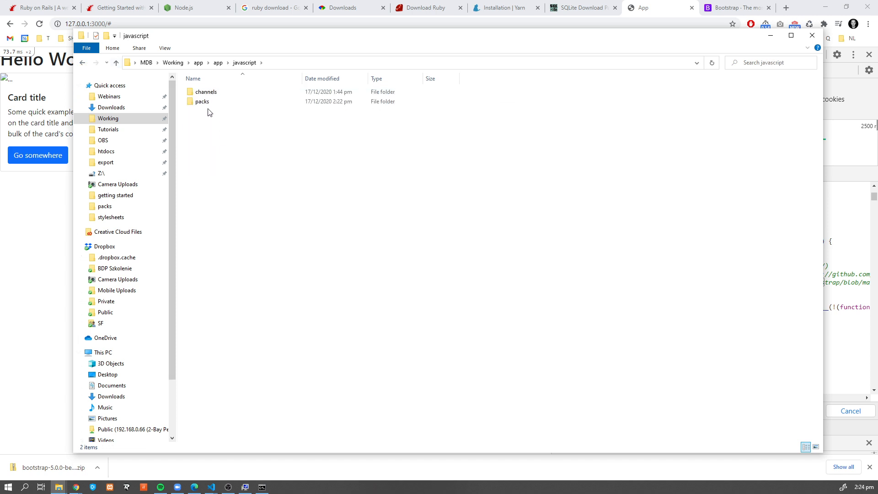
double_click(202, 101)
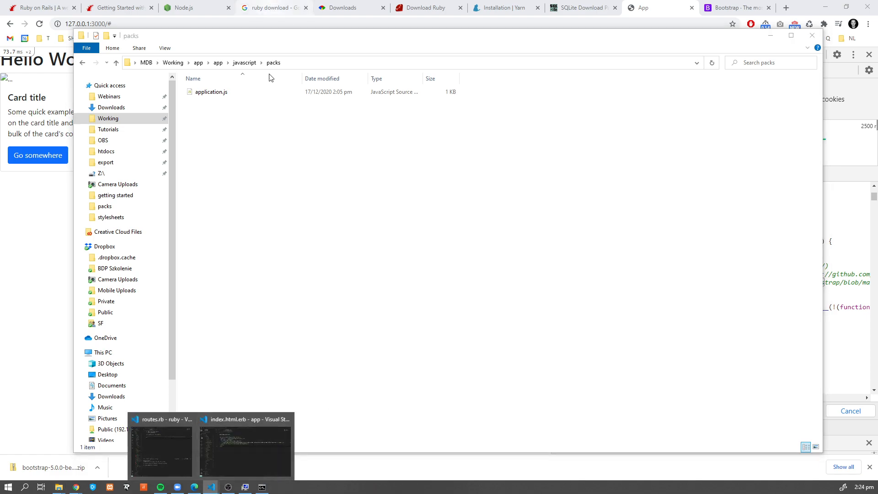
click(245, 451)
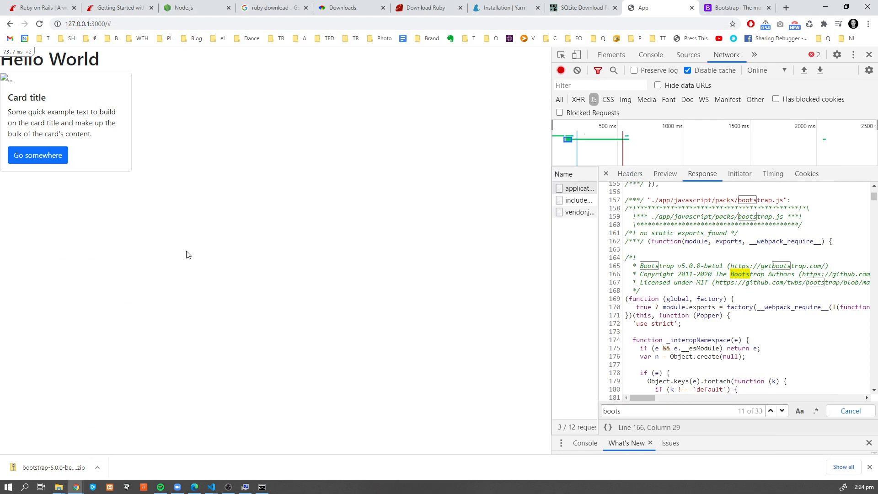
mouse_move(156, 116)
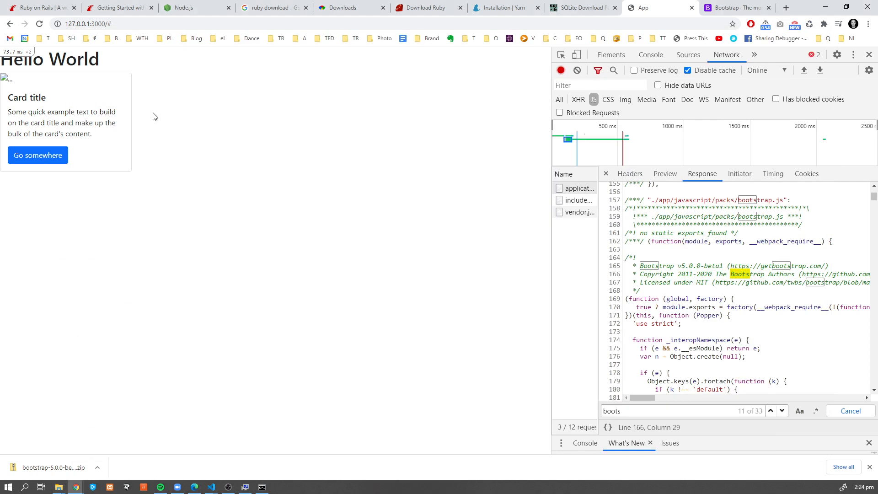
mouse_move(476, 104)
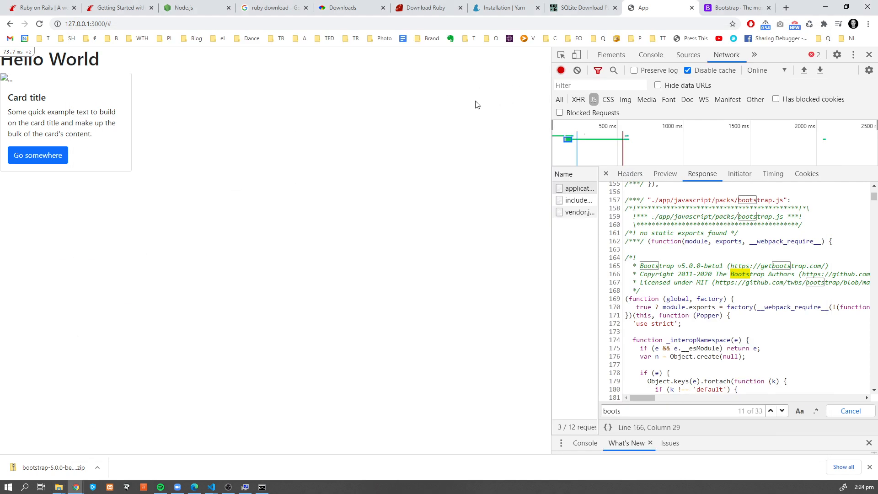
Step: On Bootstrap's Download page, locate the package manager section and select the yarn command
click(737, 7)
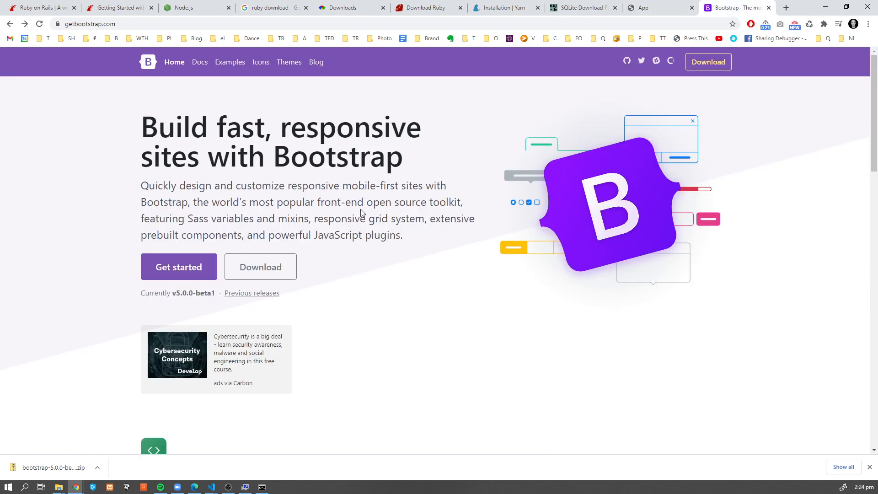
click(260, 266)
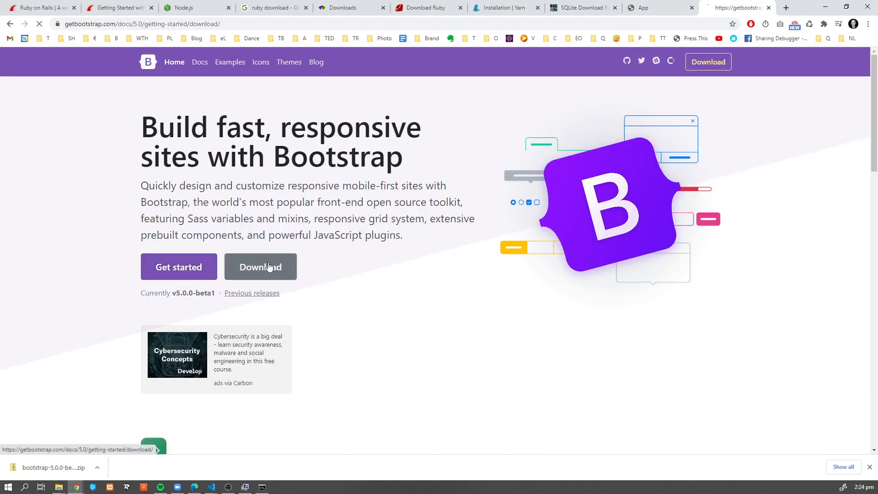
click(260, 266)
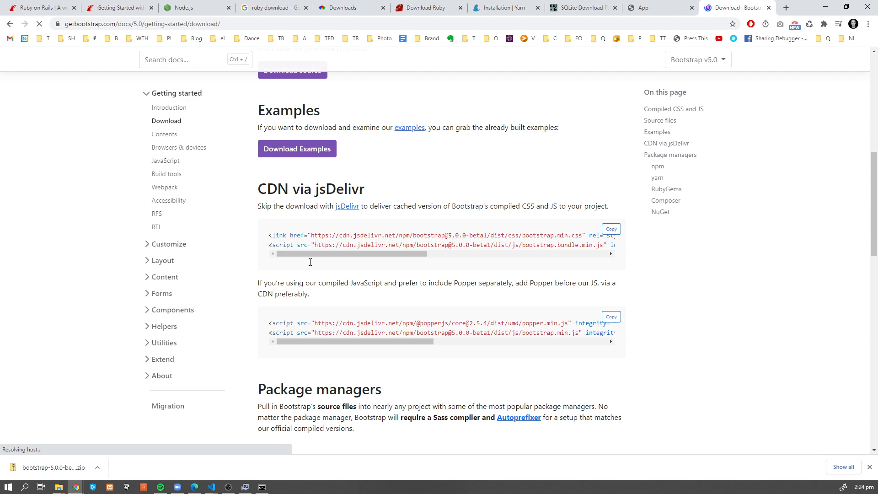
scroll(down, 3)
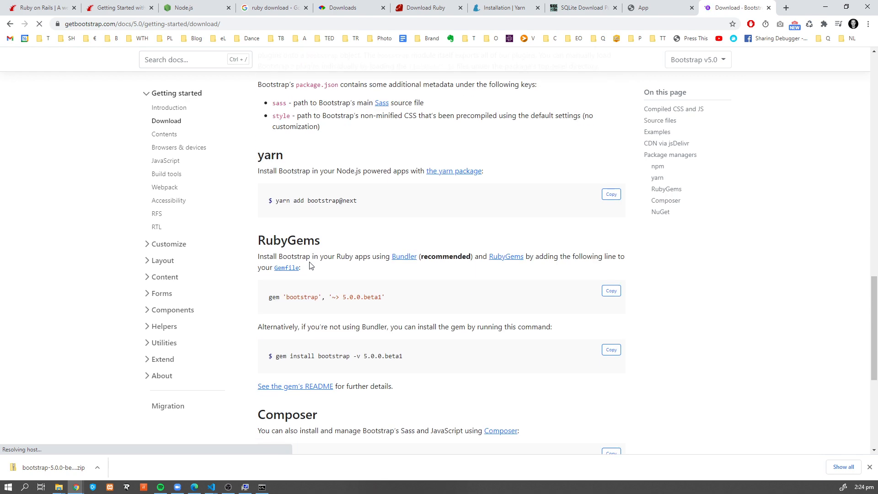
scroll(down, 3)
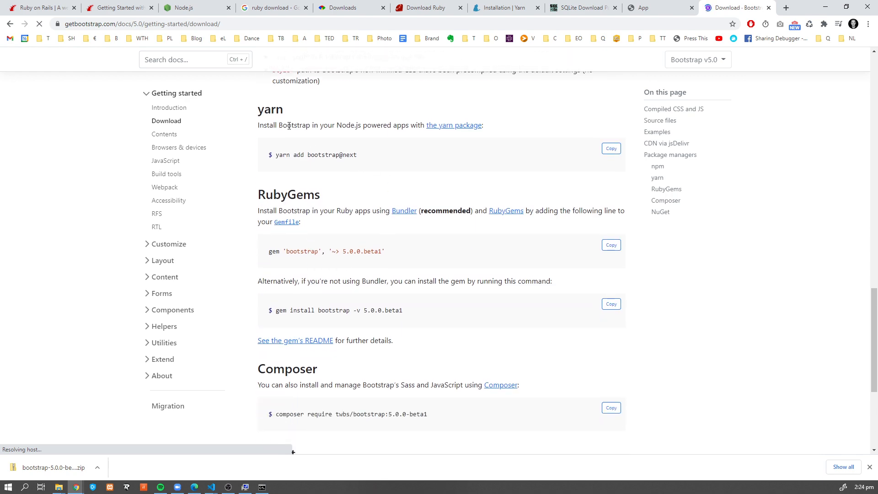
double_click(296, 193)
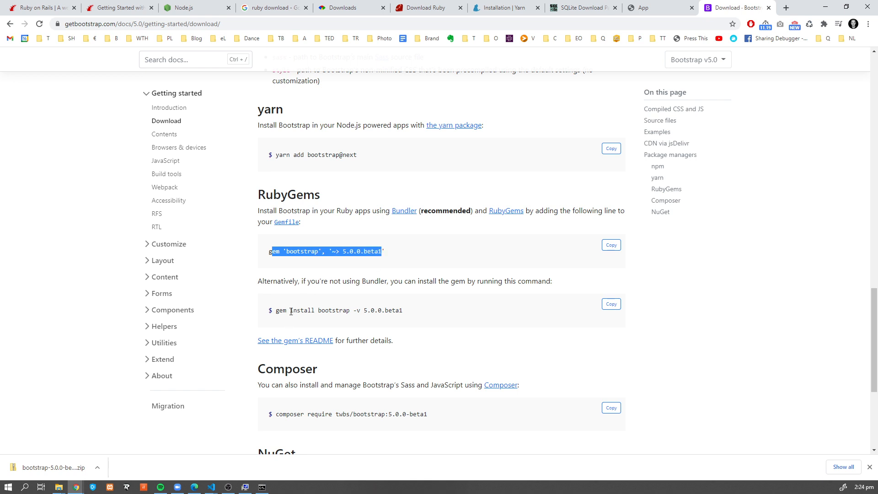
scroll(up, 3)
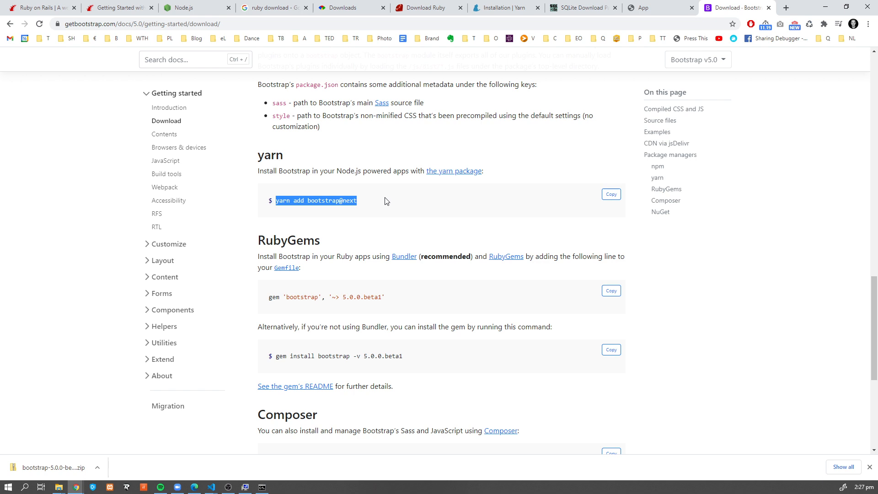
click(405, 200)
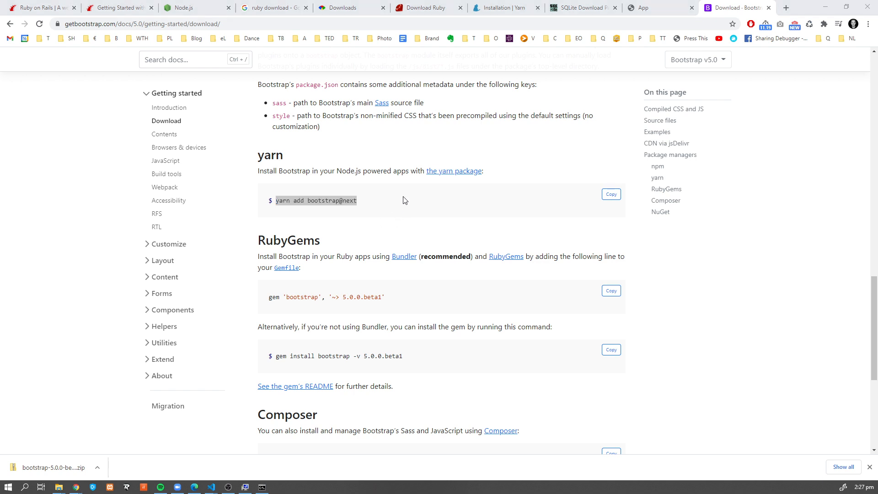
Step: Start a Command Prompt in the app folder
click(261, 486)
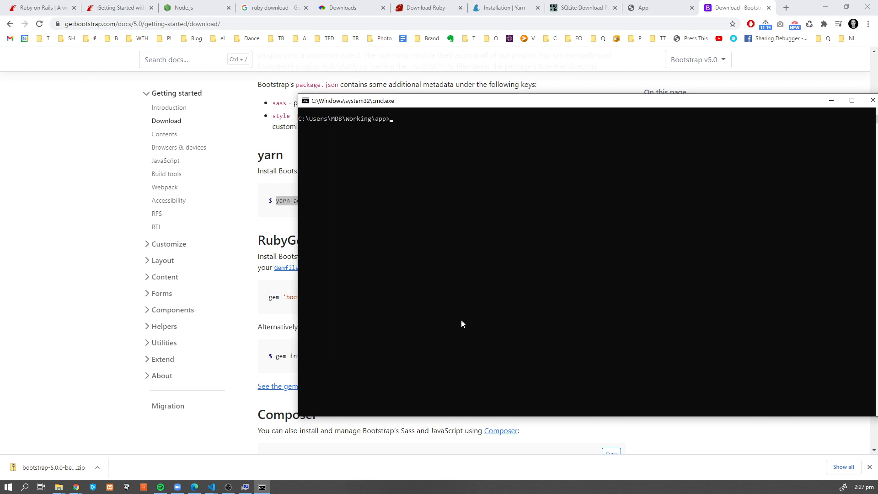
Step: Stop the Rails server and run 'yarn add bootstrap@next' to install Bootstrap 5.0.0-beta1
text(r)
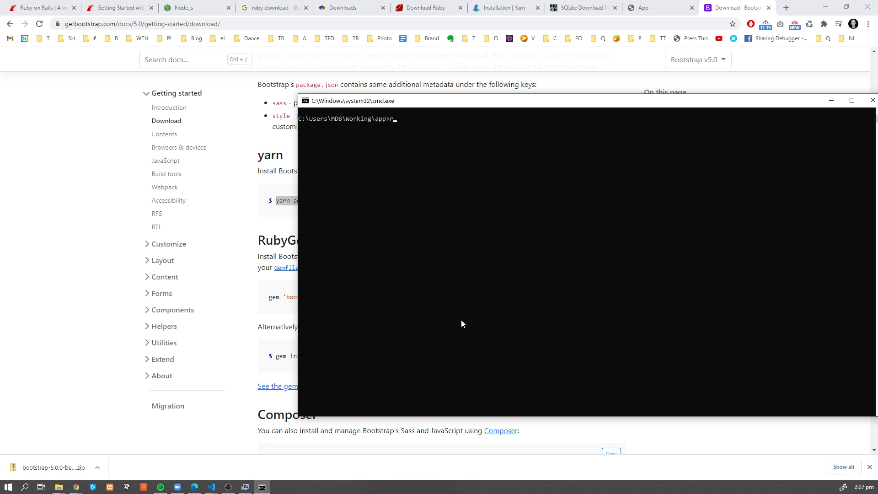
text(ails s)
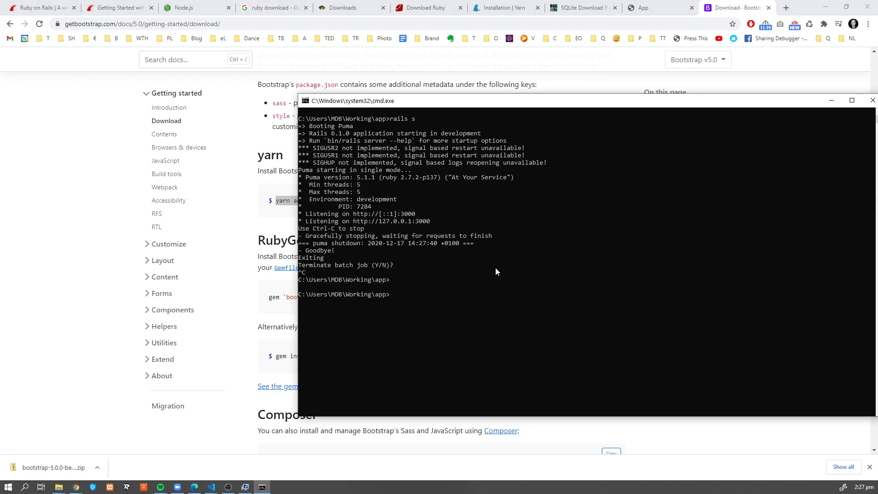
text(yarn add bootstrap@next)
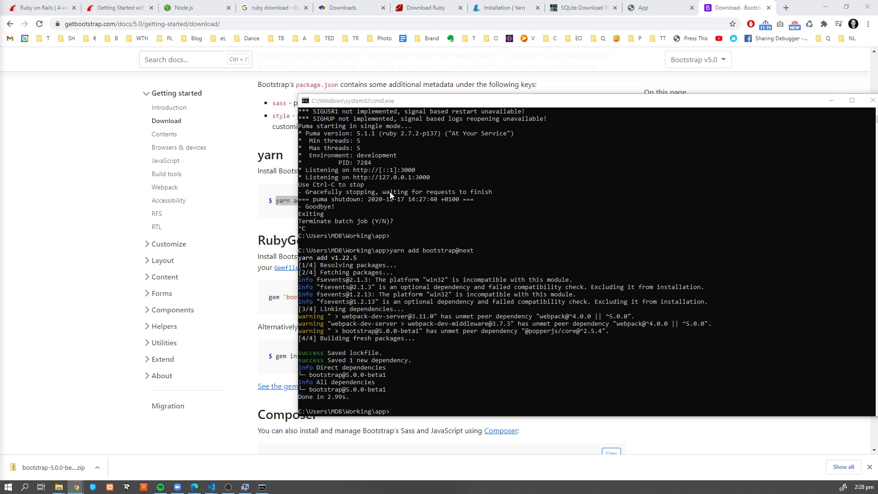
mouse_move(478, 319)
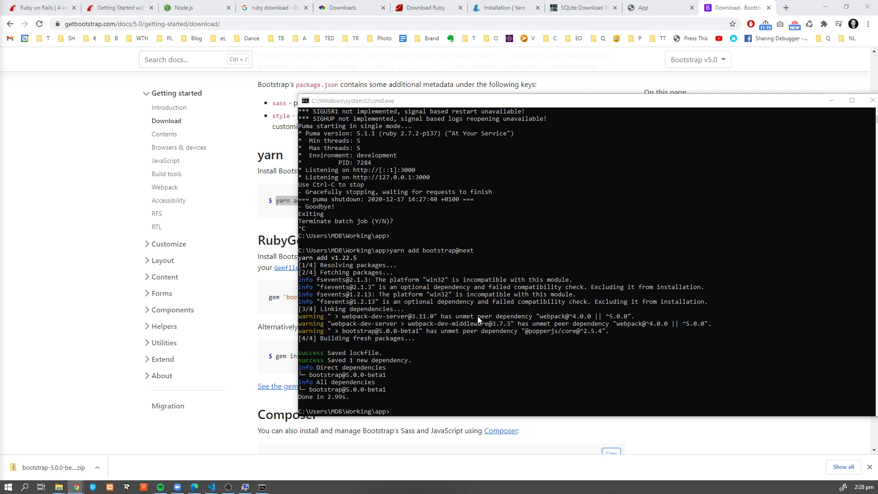
mouse_move(413, 304)
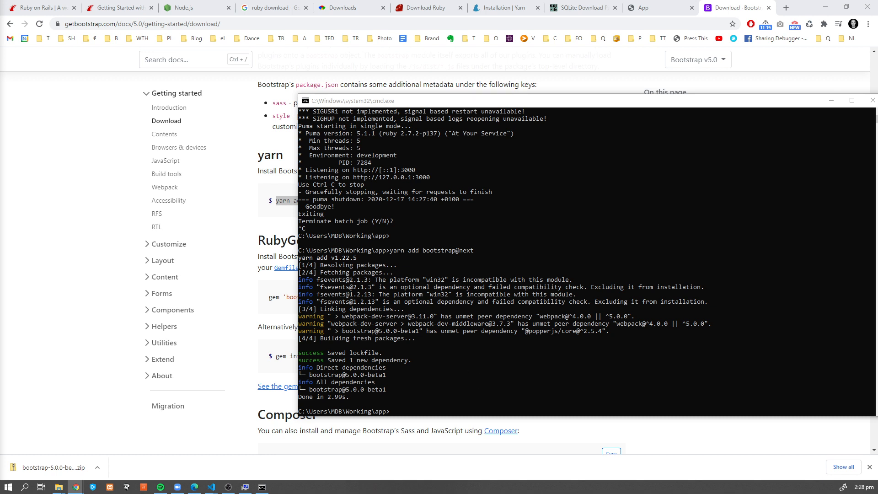
Step: Rework the command into 'yarn add popper.js' to add Popper
text(yarn add bootstrap@nex)
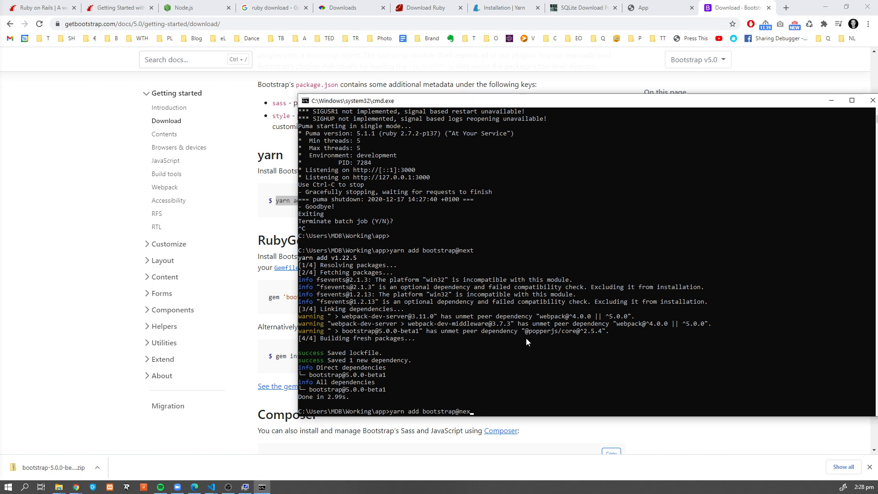
key(Backspace)
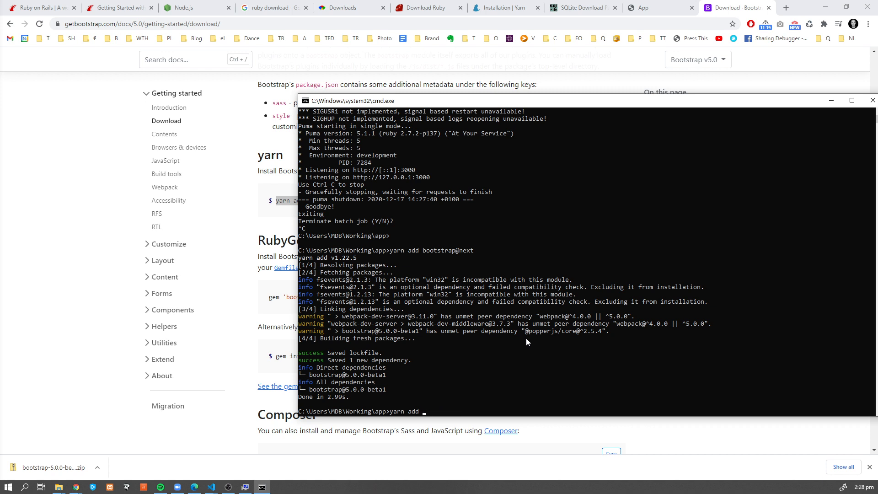
text(popper.js)
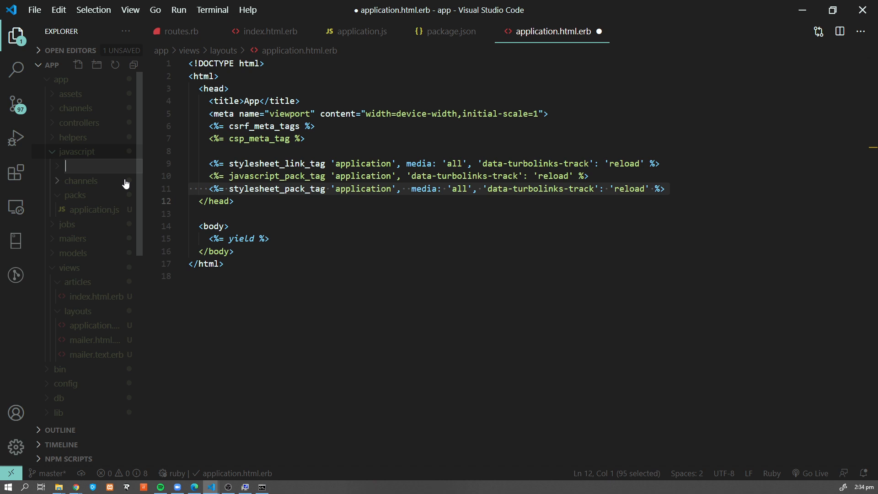
text(stylesheets)
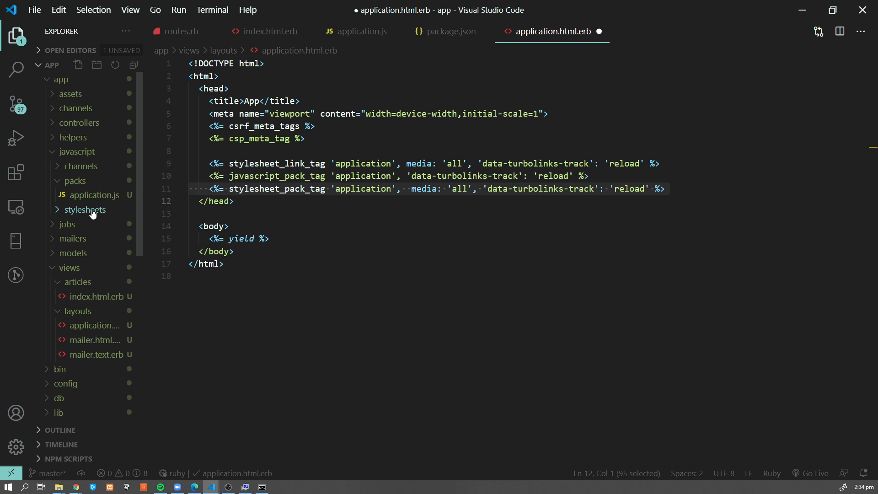
mouse_move(84, 210)
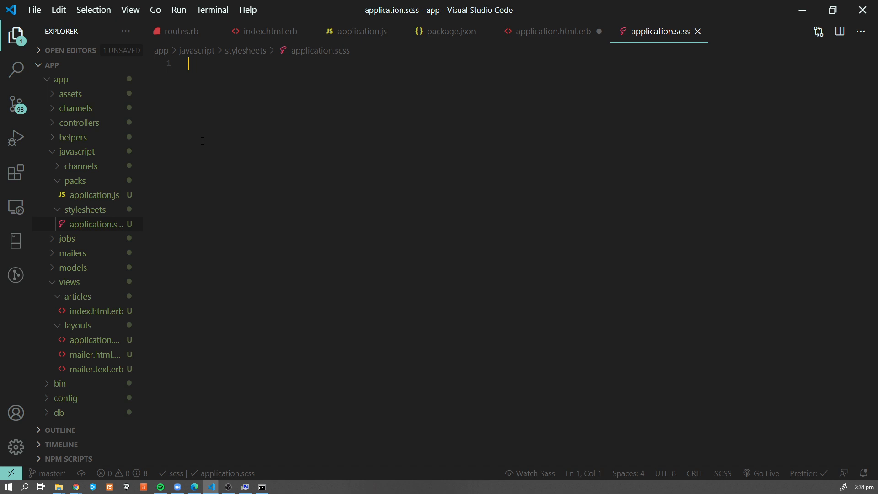
text(@import)
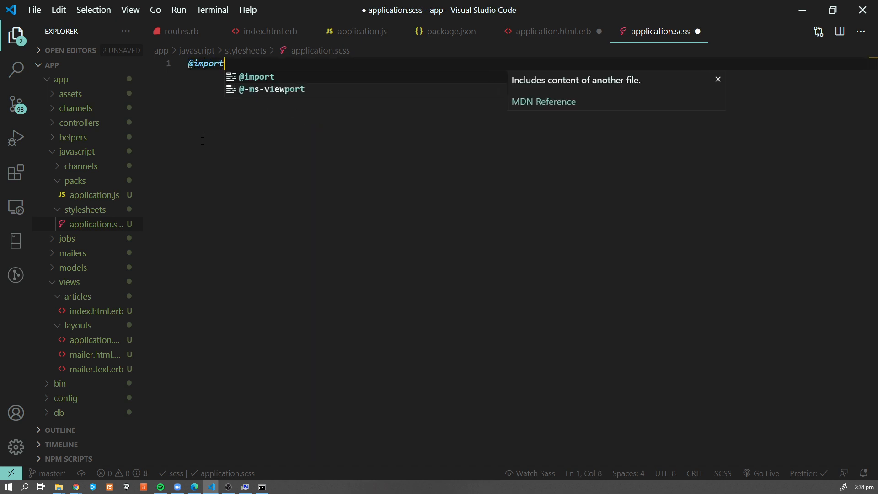
text("bo)
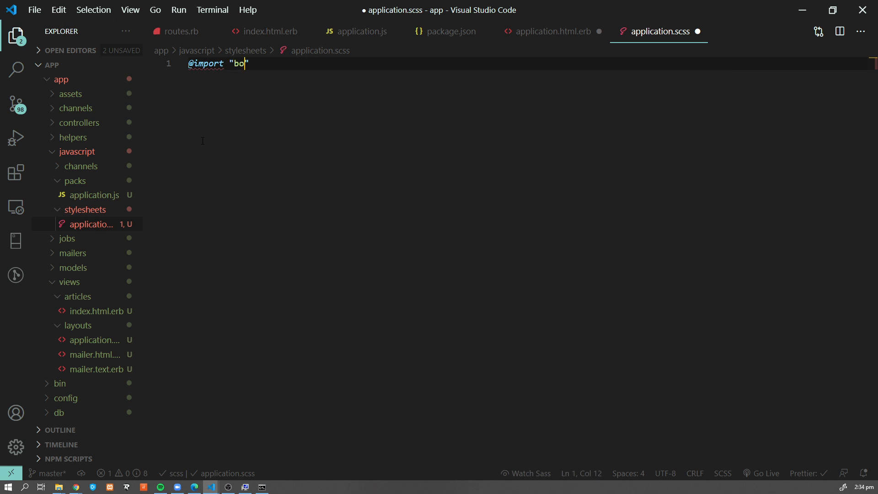
text(otstrap)
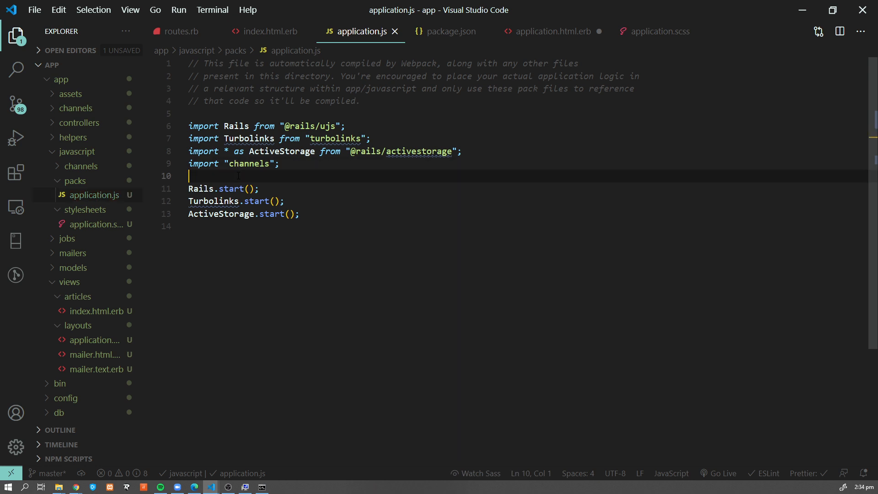
Step: Add import "bootstrap" and import "../stylesheets/application" to application.js and save it
text(import)
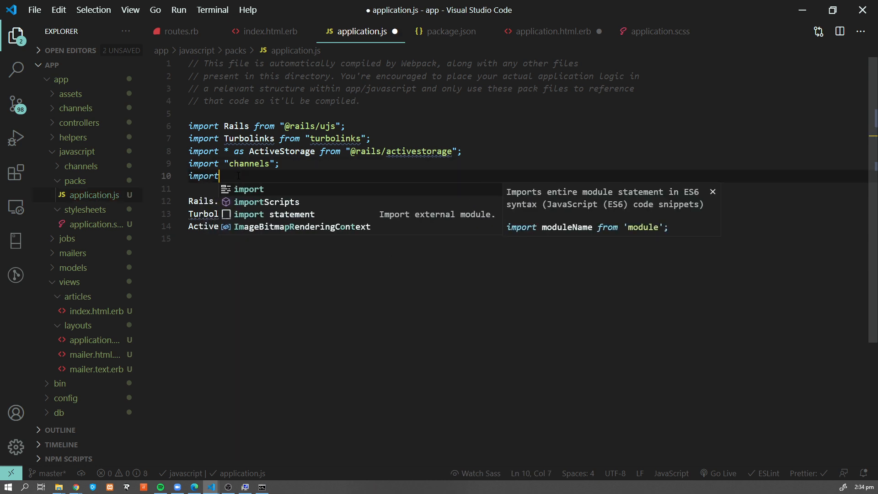
key(Backspace)
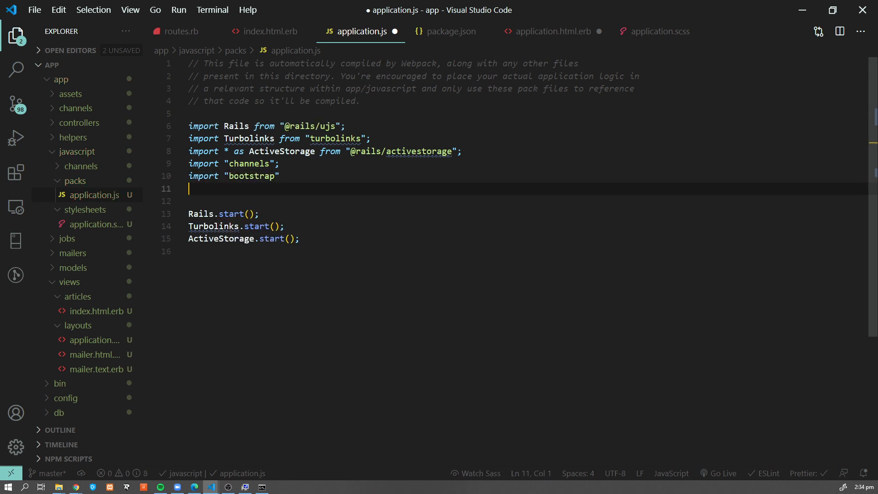
text(im)
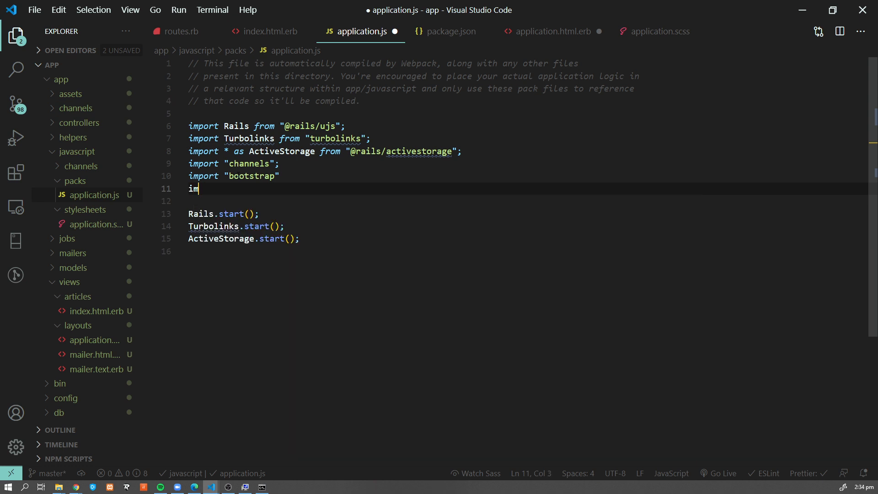
text(port "")
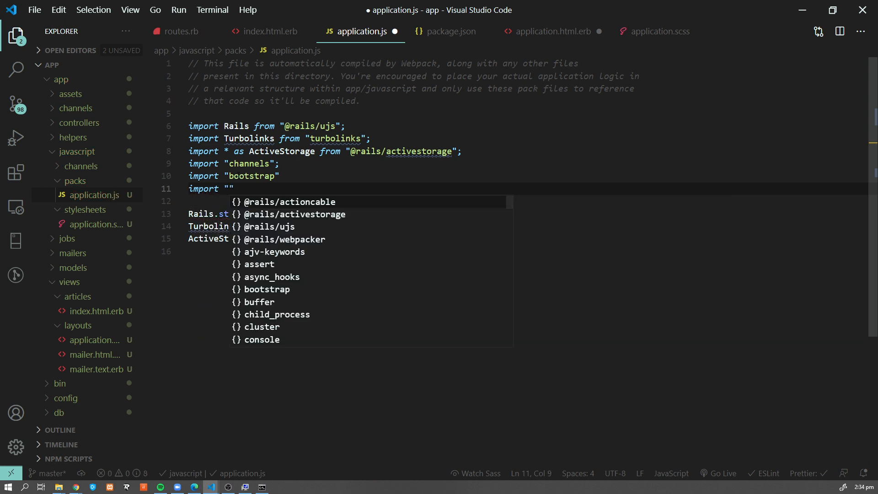
text(../stylesheets/(params) => {)
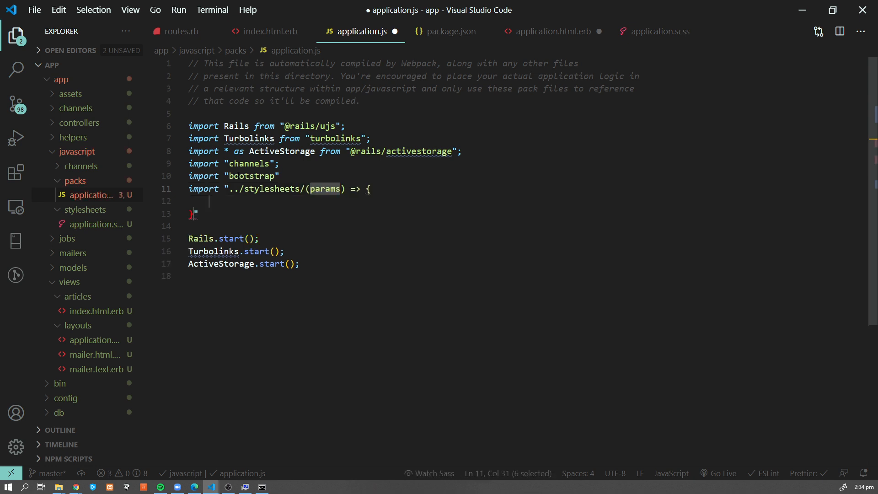
text(application")
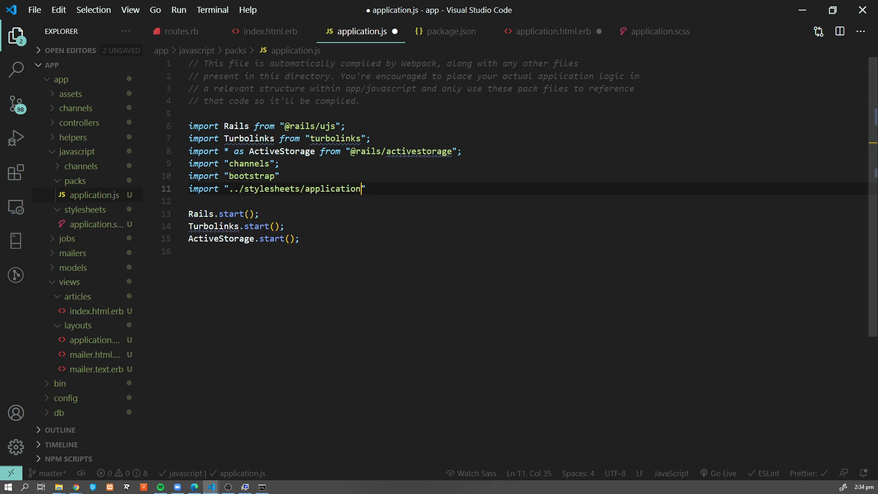
key(ctrl+s)
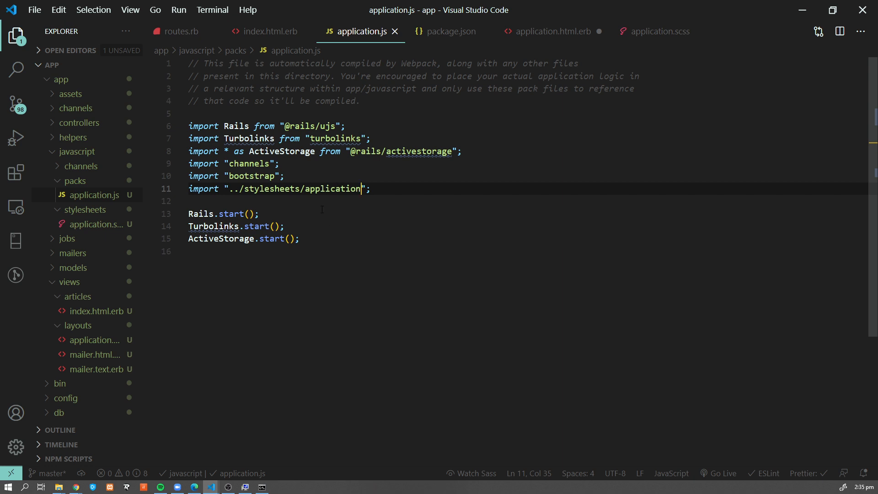
mouse_move(348, 219)
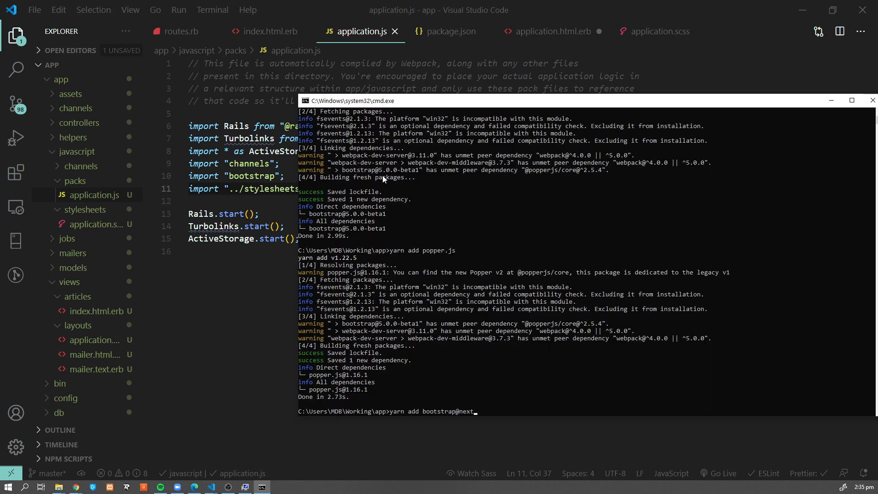
mouse_move(385, 253)
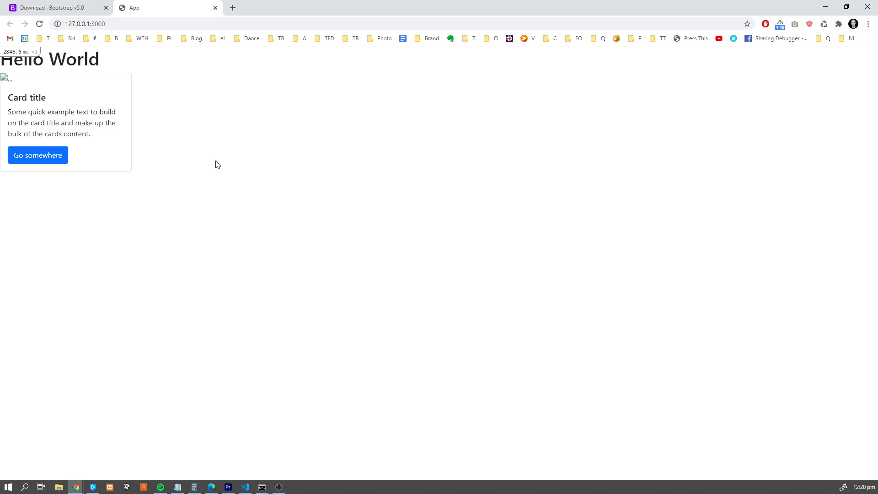
mouse_move(247, 240)
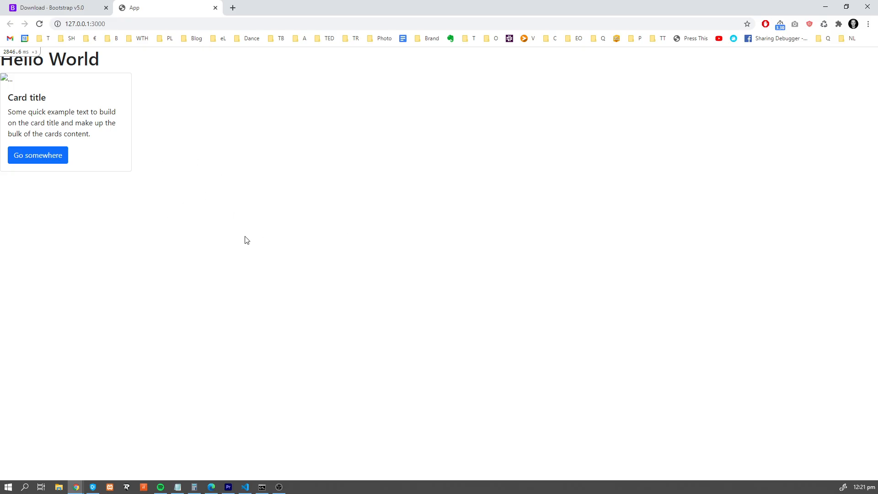
mouse_move(338, 233)
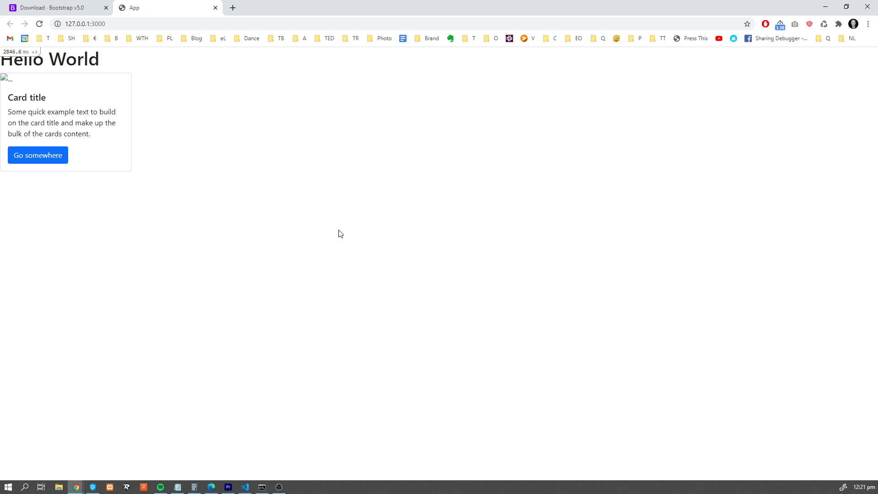
mouse_move(217, 186)
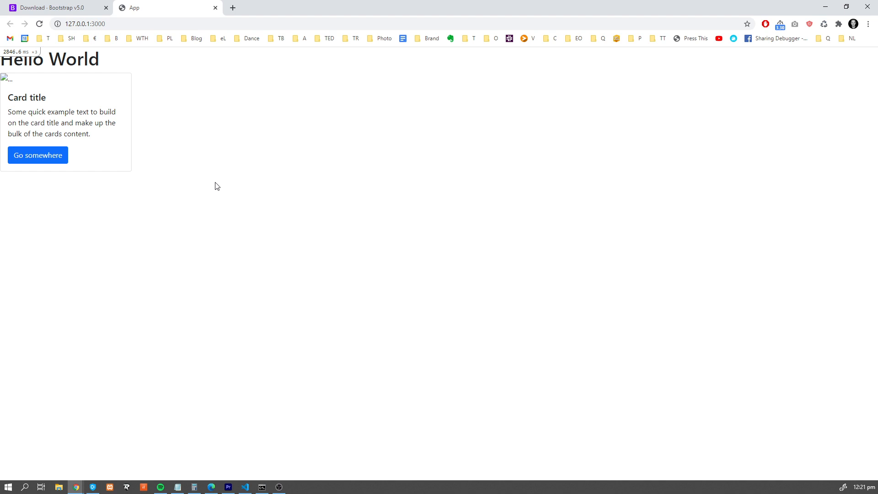
mouse_move(201, 176)
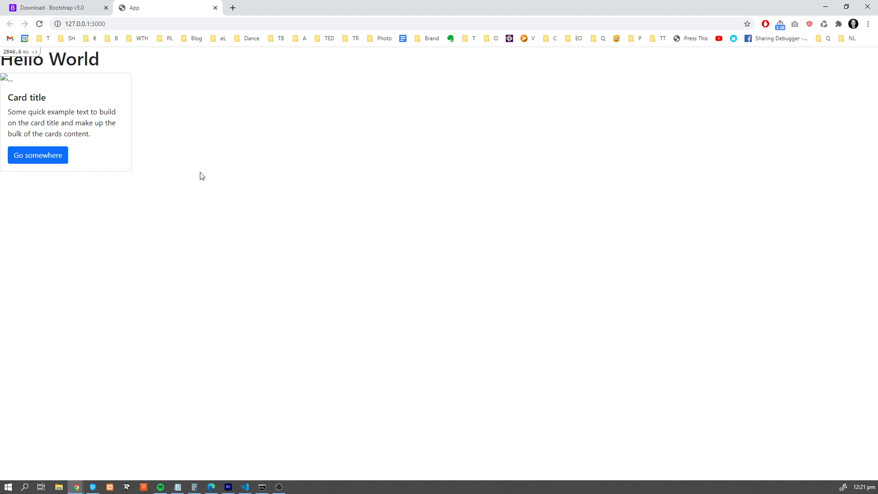
mouse_move(250, 307)
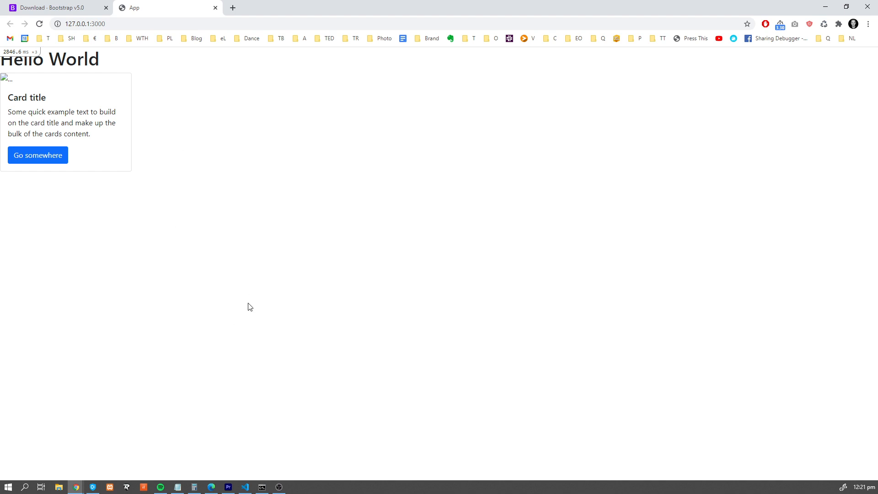
Step: Show the DevTools console on the localhost:3000 page, revealing the img.jpg 404 error
key(F12)
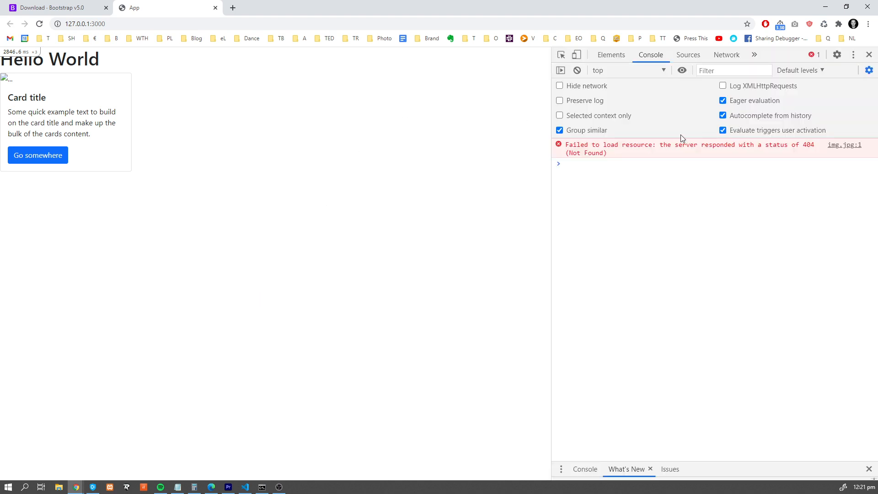
mouse_move(575, 175)
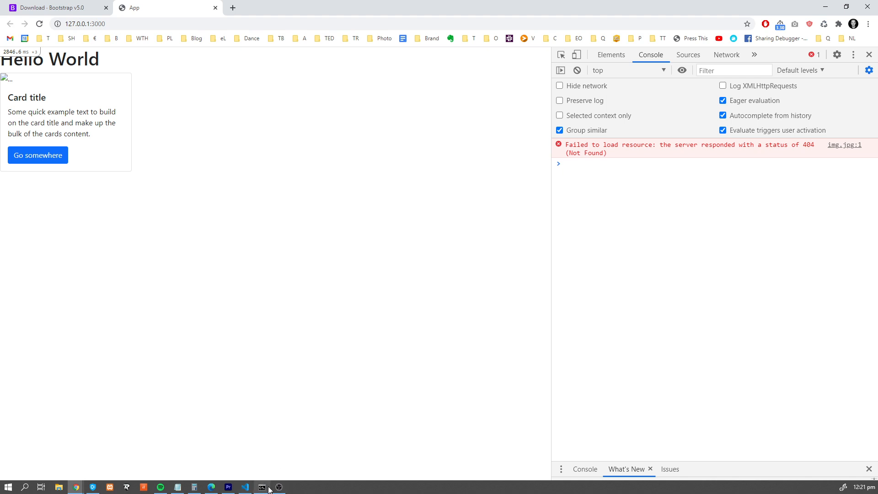
Step: Switch from Chrome to the Visual Studio Code window via the taskbar
click(245, 486)
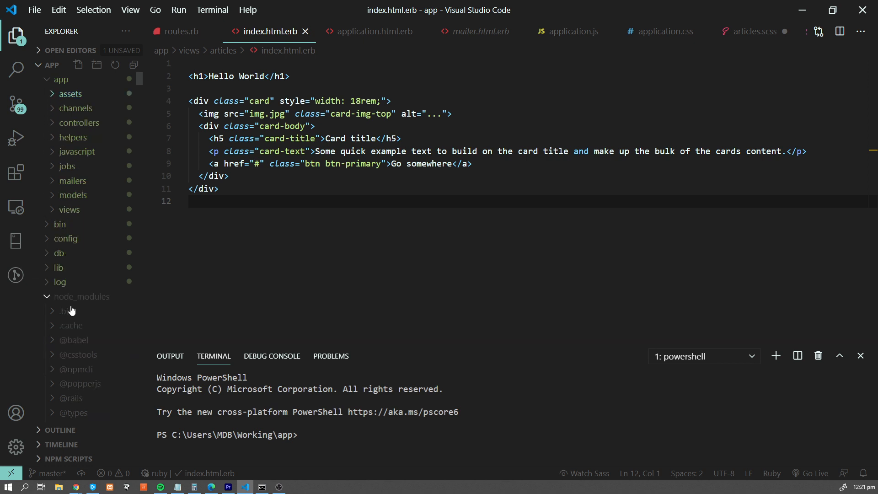
Step: Scroll the Explorer down through node_modules toward the bootstrap package folder
scroll(down, 3)
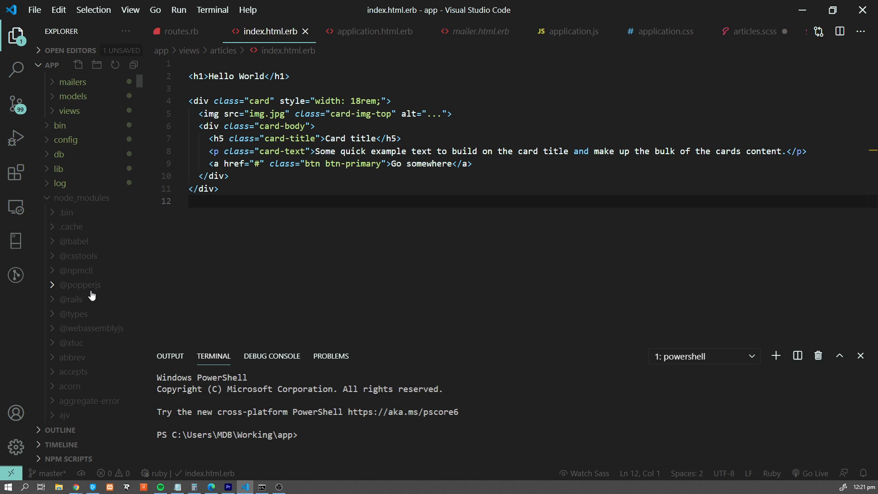
scroll(down, 3)
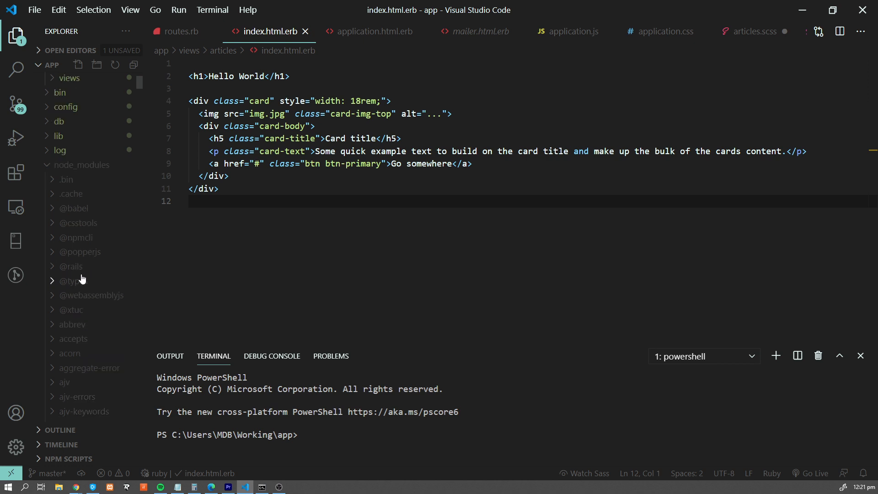
scroll(down, 3)
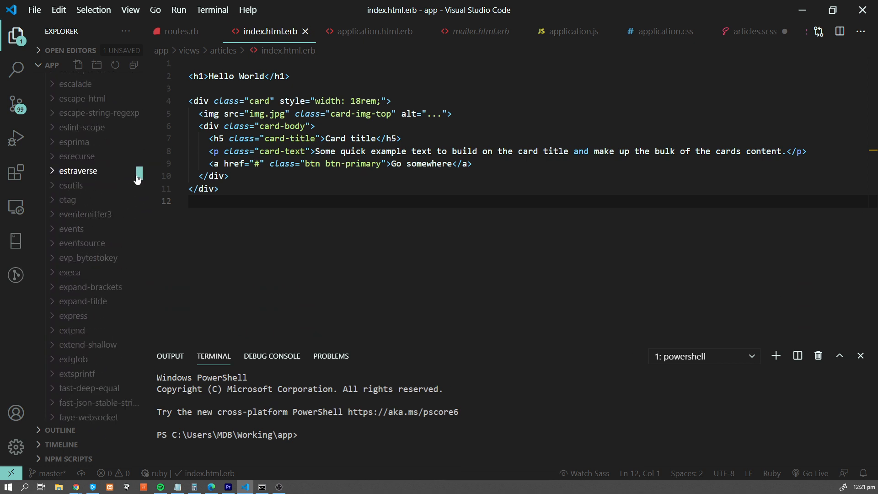
scroll(down, 3)
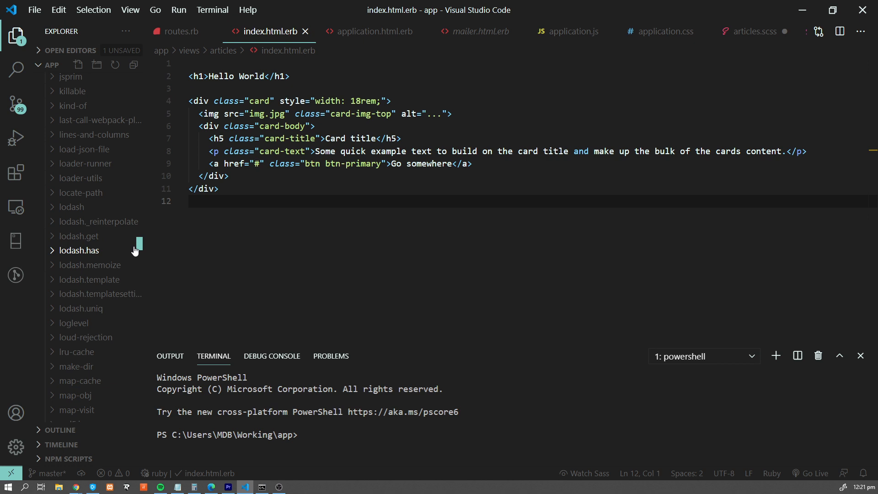
scroll(down, 3)
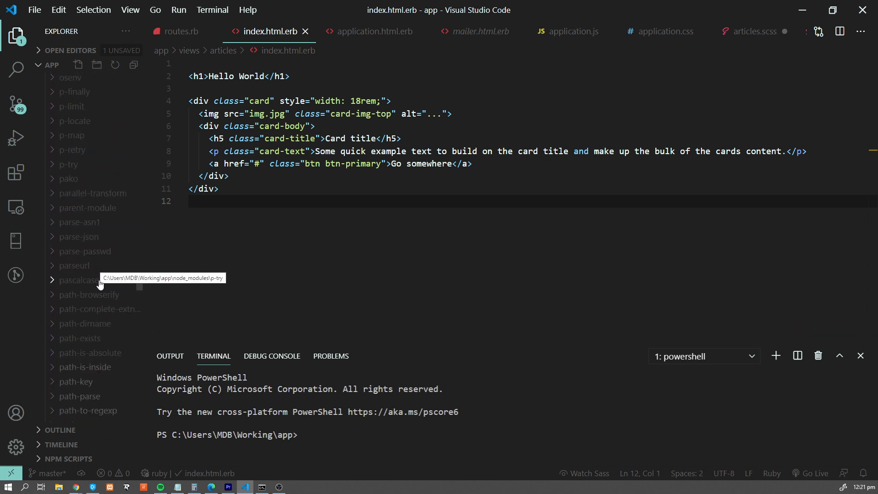
scroll(down, 3)
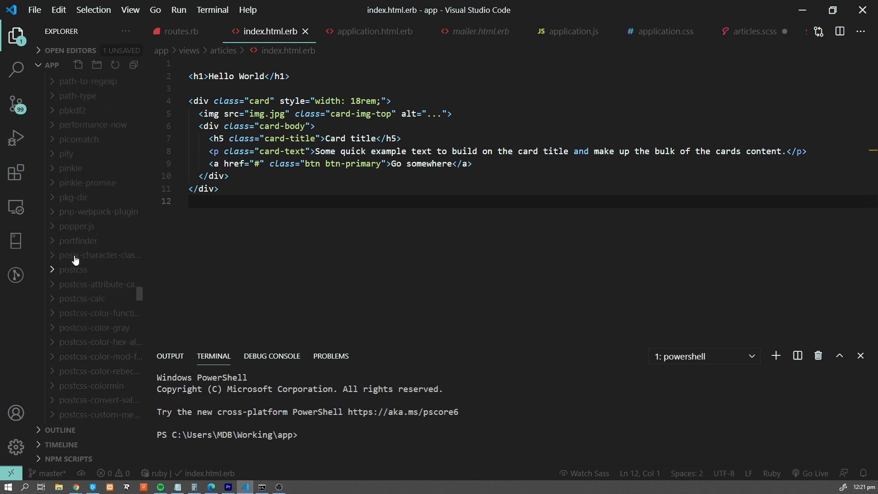
mouse_move(61, 235)
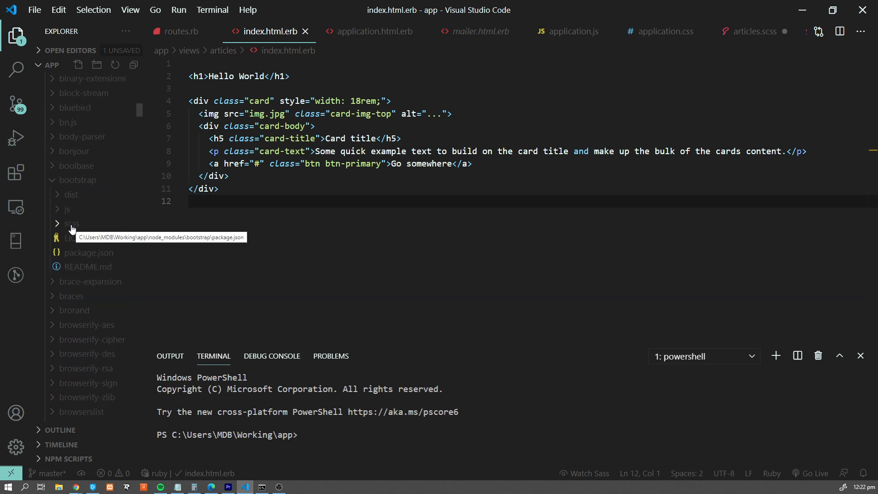
scroll(down, 3)
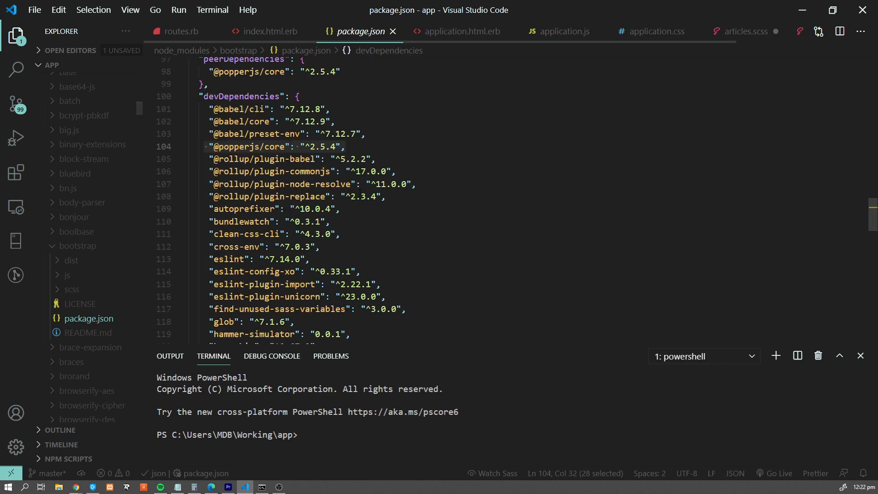
scroll(down, 3)
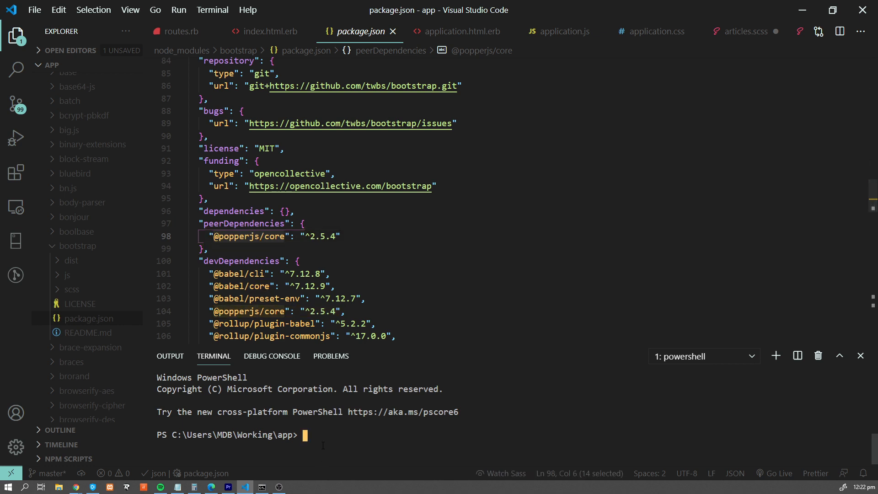
text(yarn add)
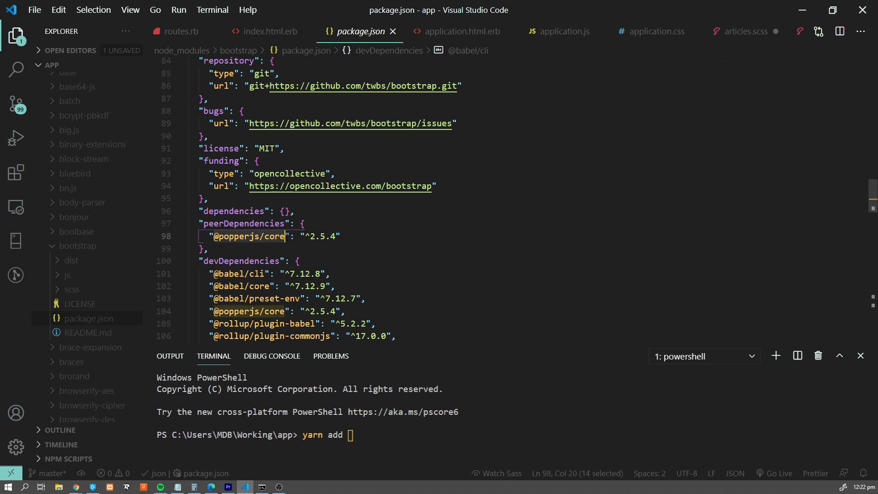
text(@popperjs/core)
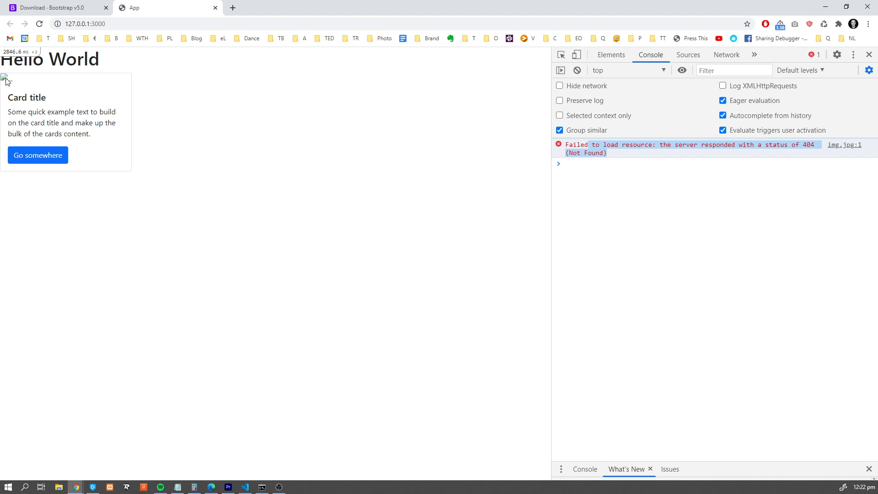
mouse_move(532, 156)
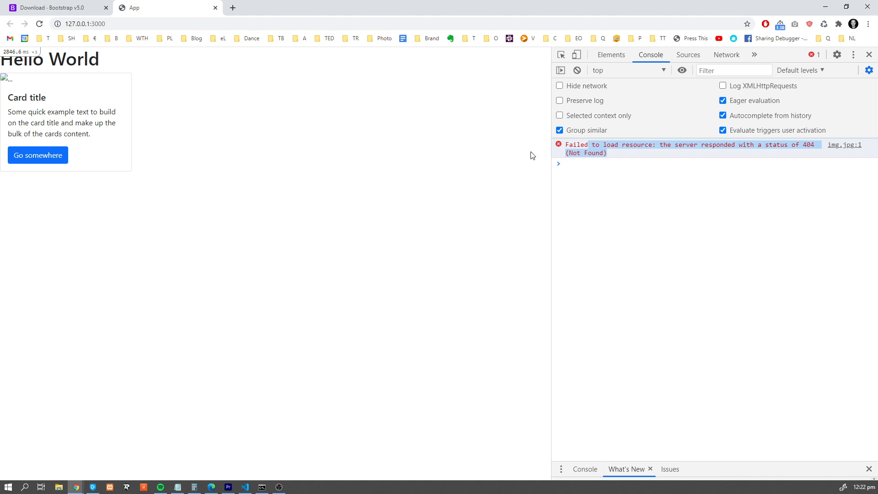
click(53, 7)
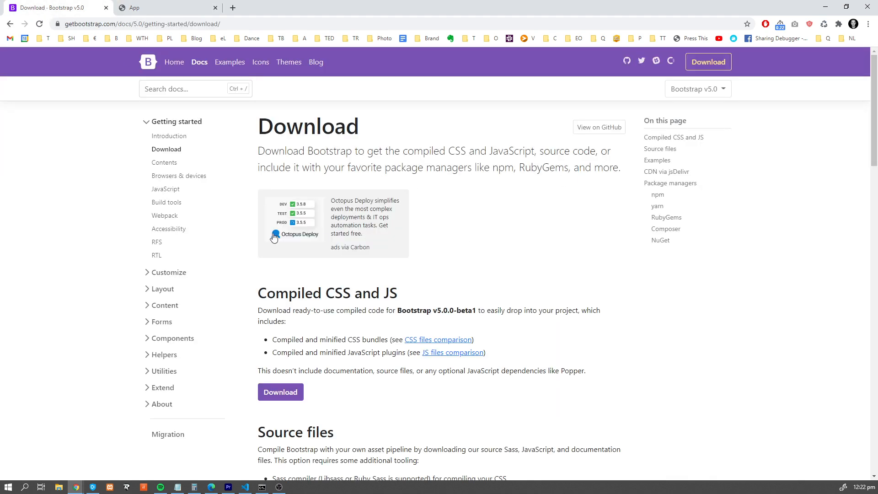
mouse_move(183, 326)
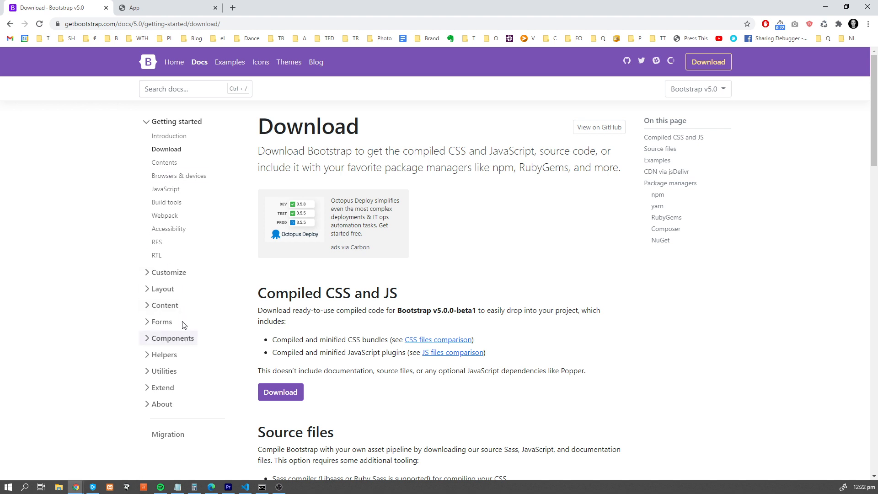
Step: Expand Components in the Bootstrap docs sidebar and view the Modal page's example modal markup
click(174, 337)
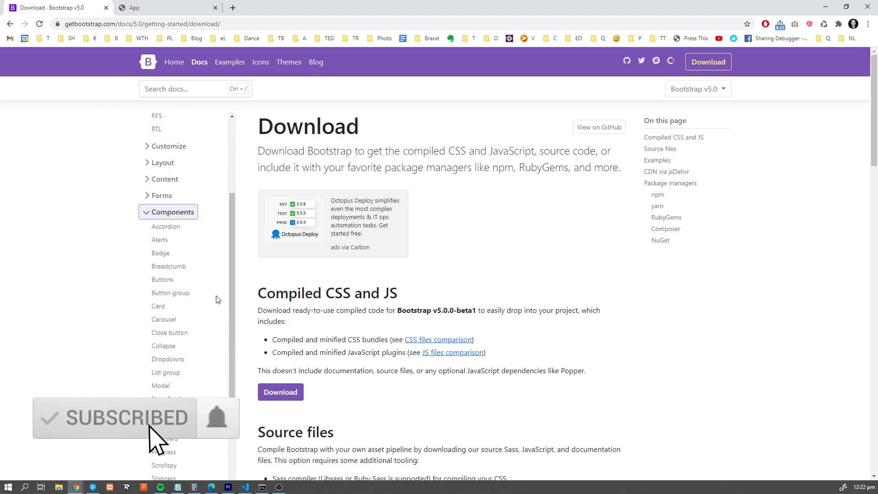
scroll(down, 3)
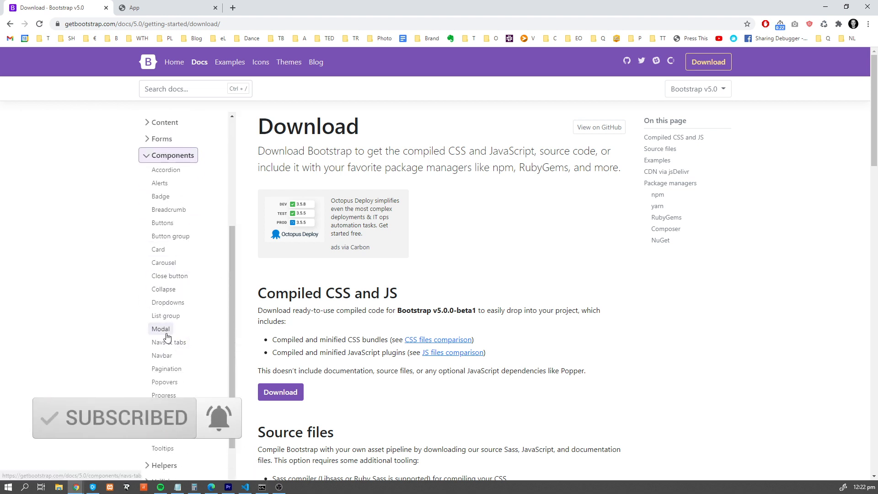
click(161, 328)
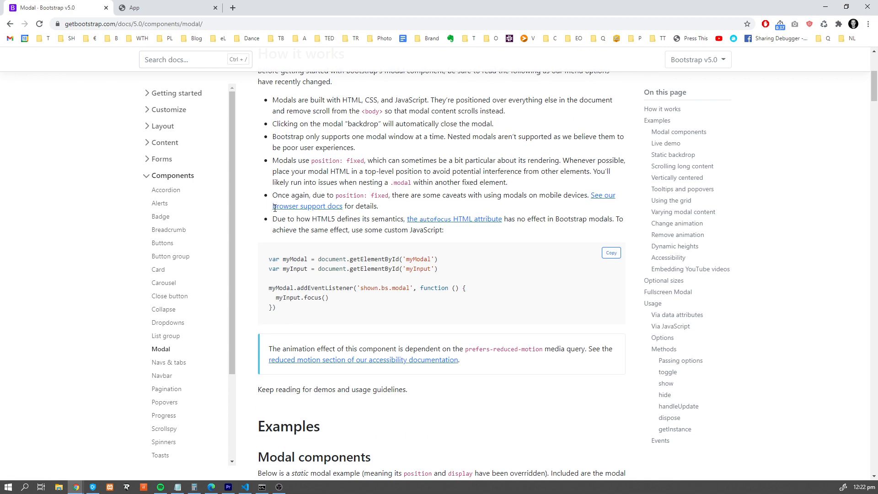
scroll(down, 3)
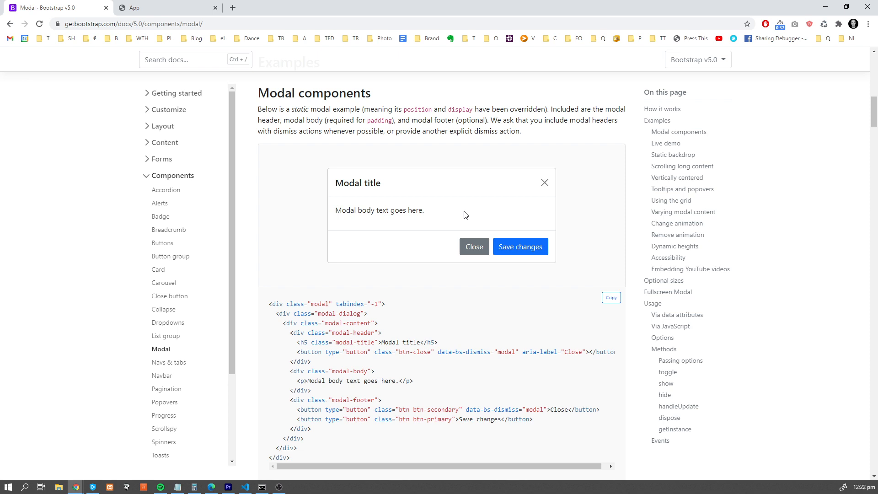
scroll(down, 3)
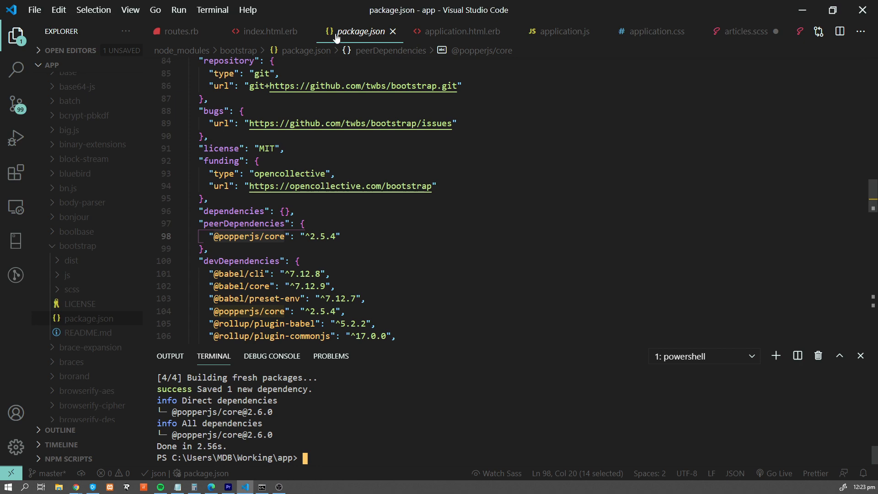
Step: Save index.html.erb with the Launch demo modal button and modal markup pasted in
click(460, 31)
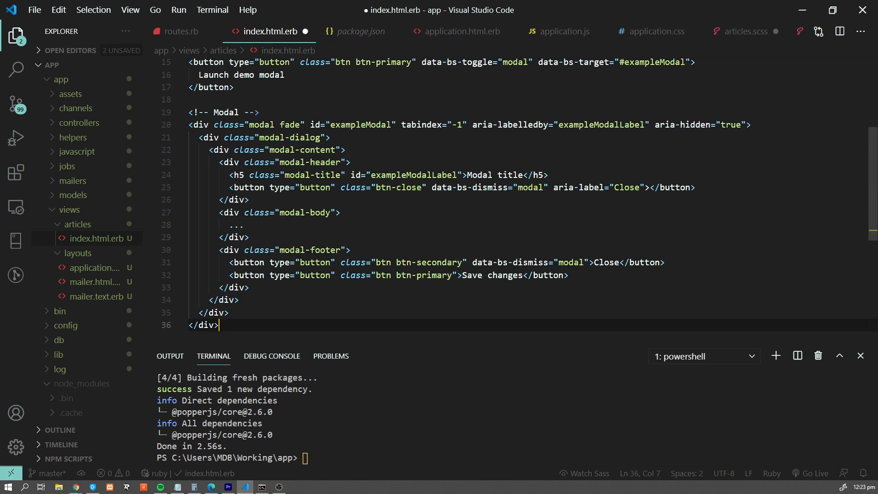
key(ctrl+s)
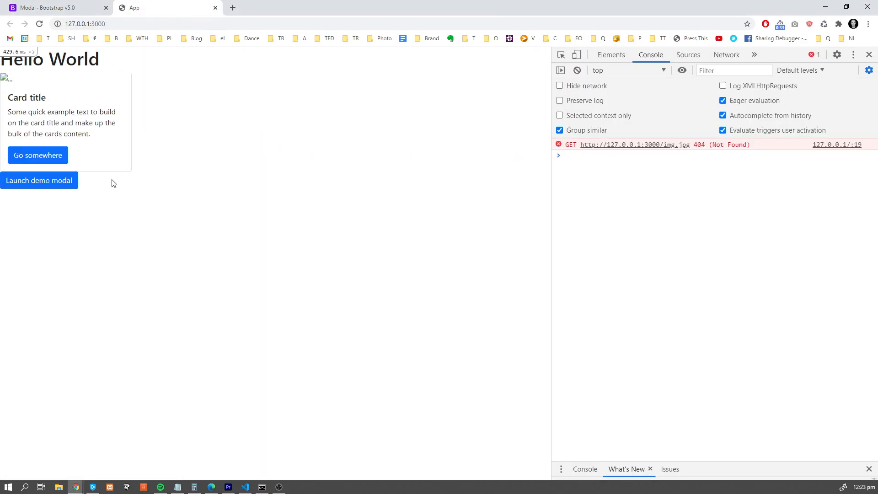
mouse_move(321, 203)
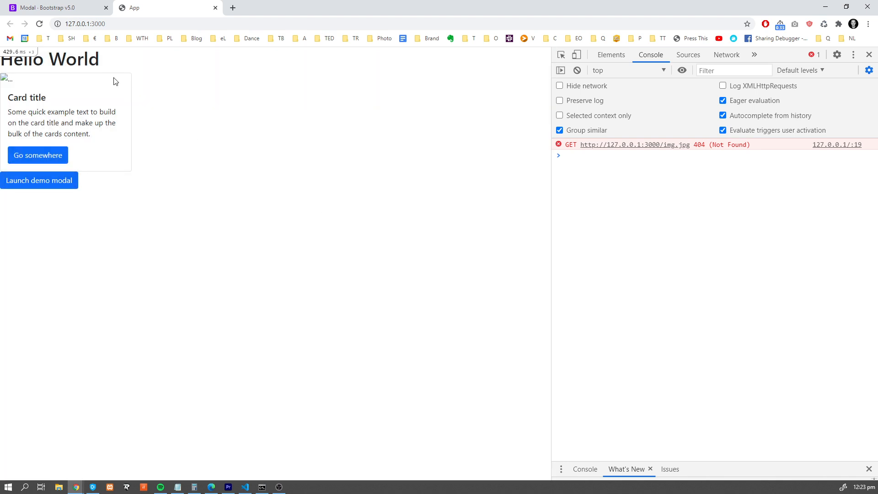
mouse_move(176, 102)
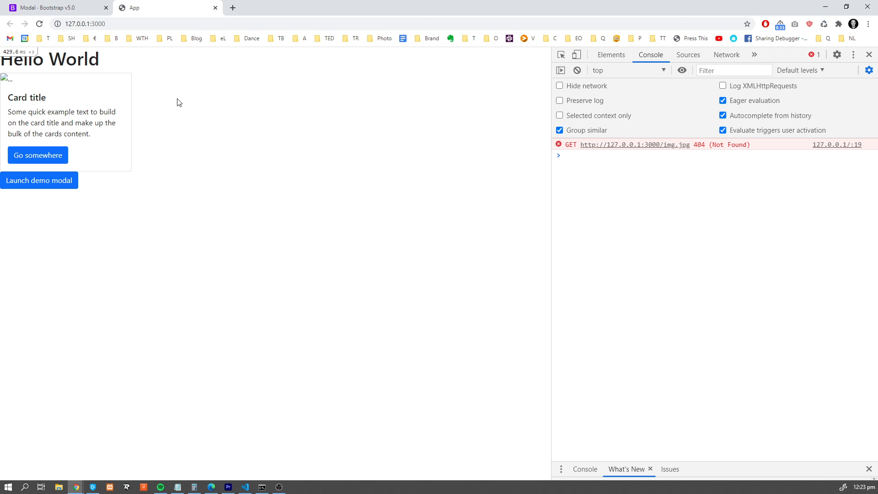
mouse_move(222, 177)
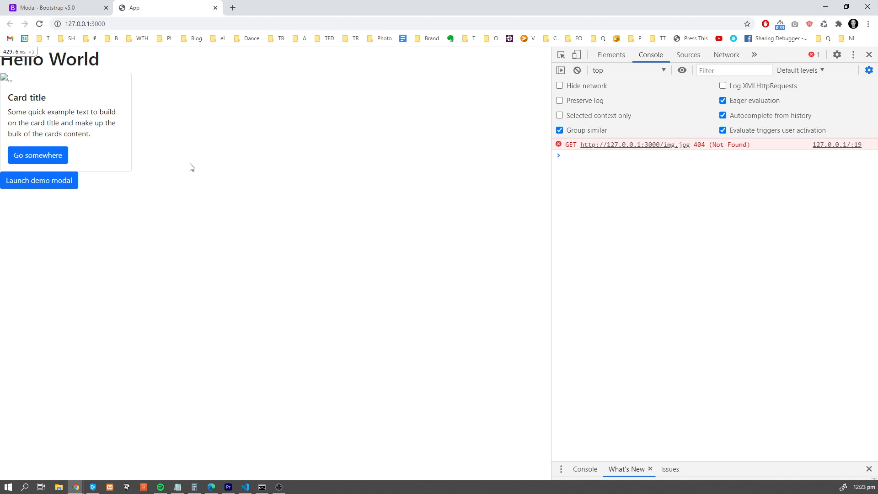
mouse_move(197, 206)
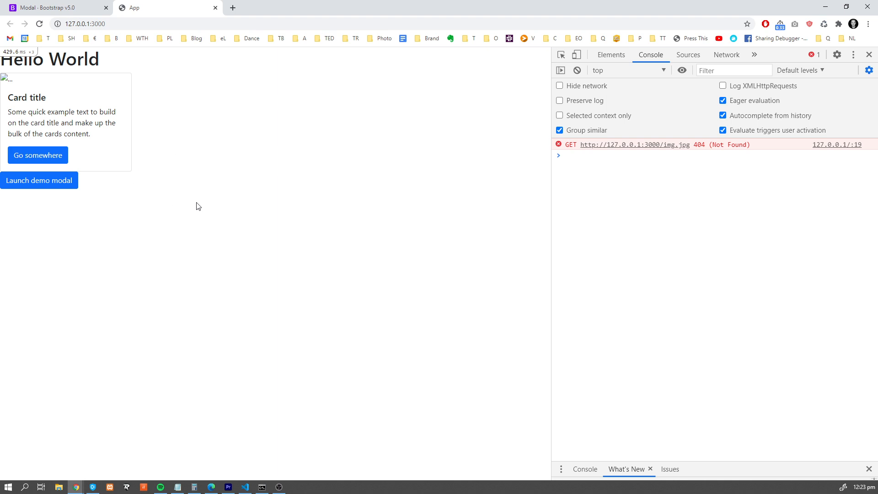
mouse_move(197, 206)
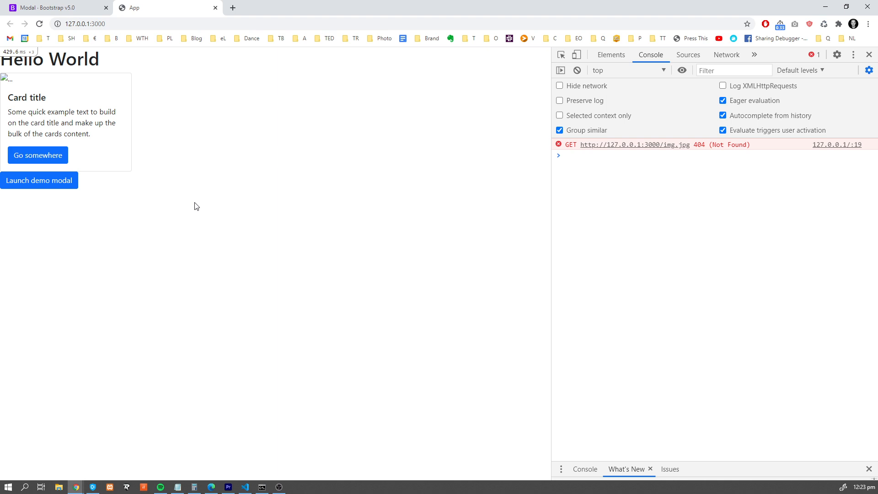
mouse_move(158, 194)
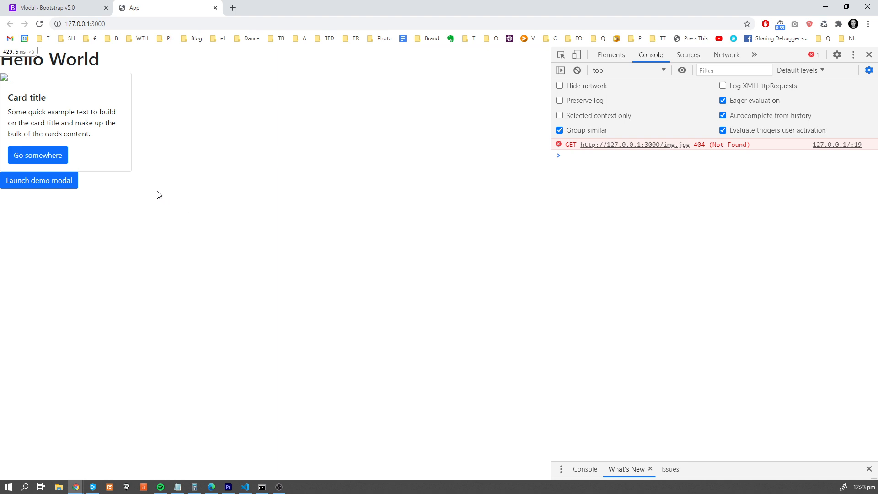
mouse_move(147, 203)
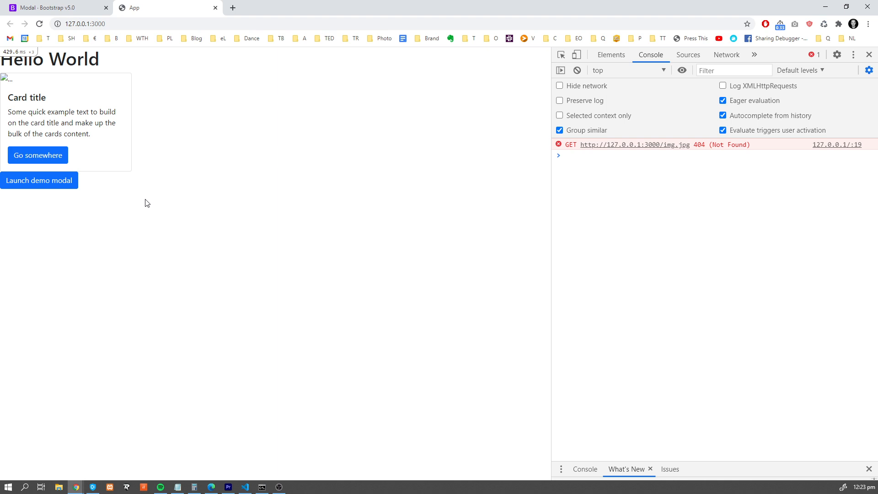
mouse_move(135, 214)
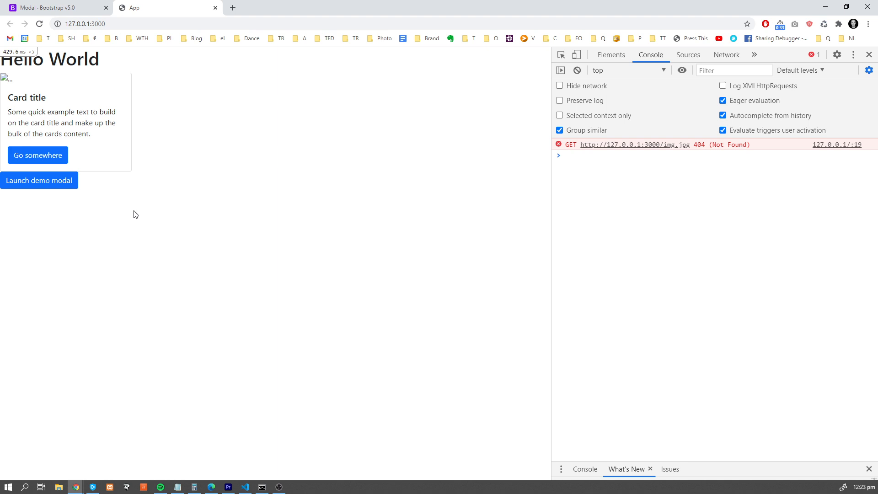
mouse_move(160, 228)
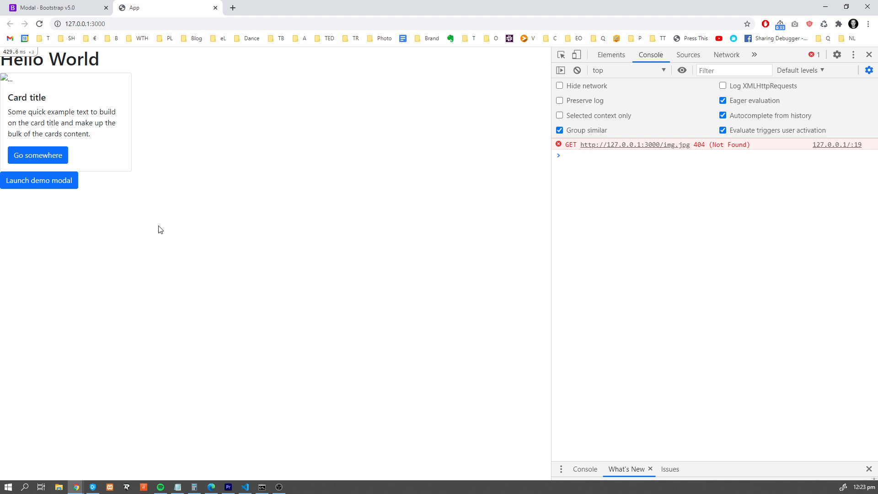
mouse_move(153, 206)
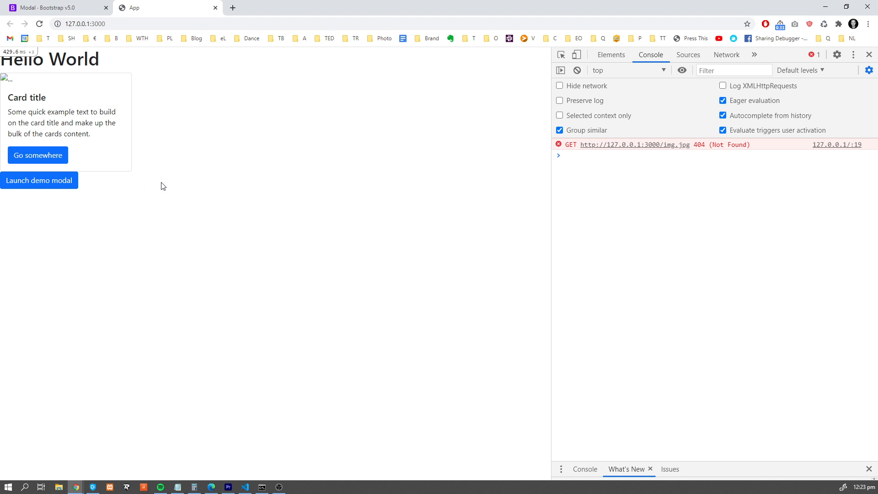
mouse_move(198, 185)
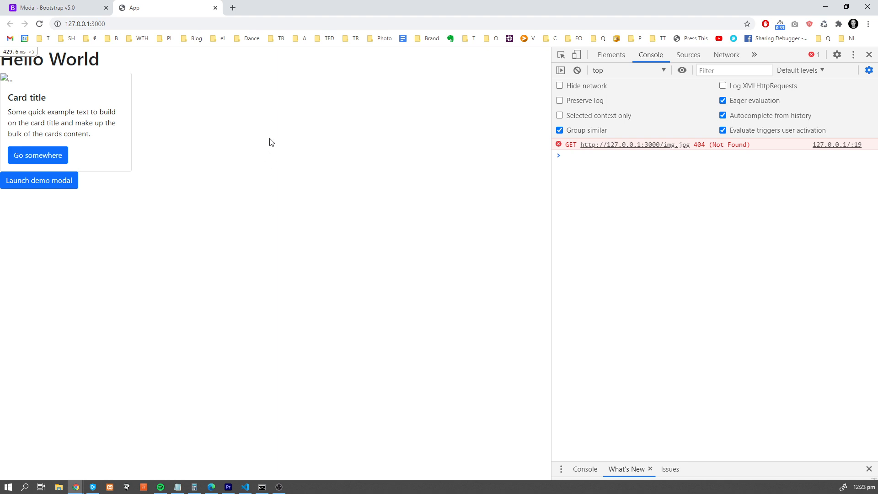
mouse_move(341, 143)
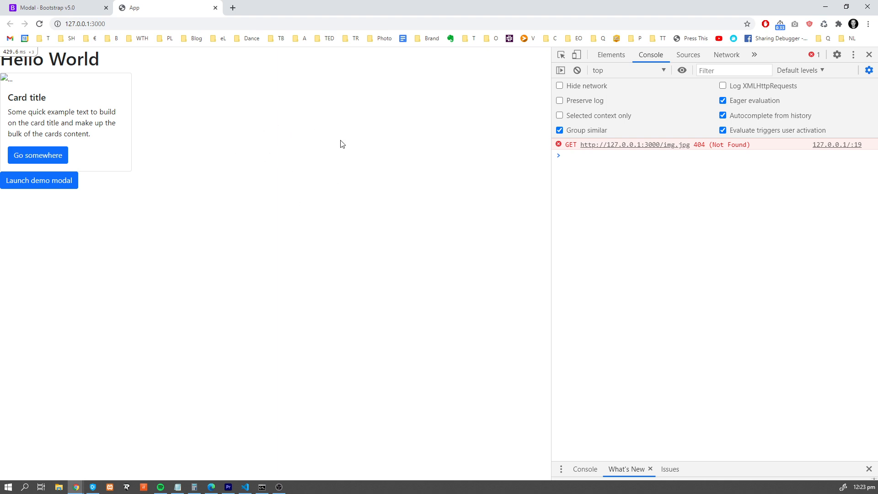
mouse_move(265, 208)
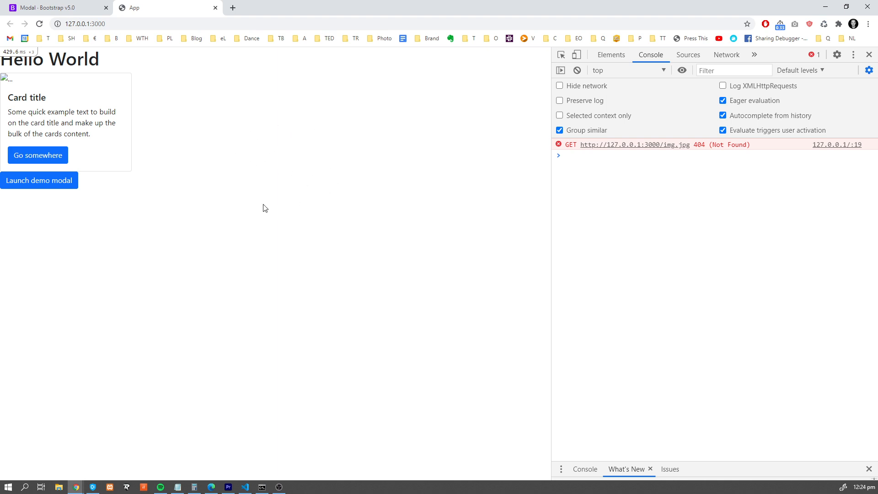
mouse_move(282, 183)
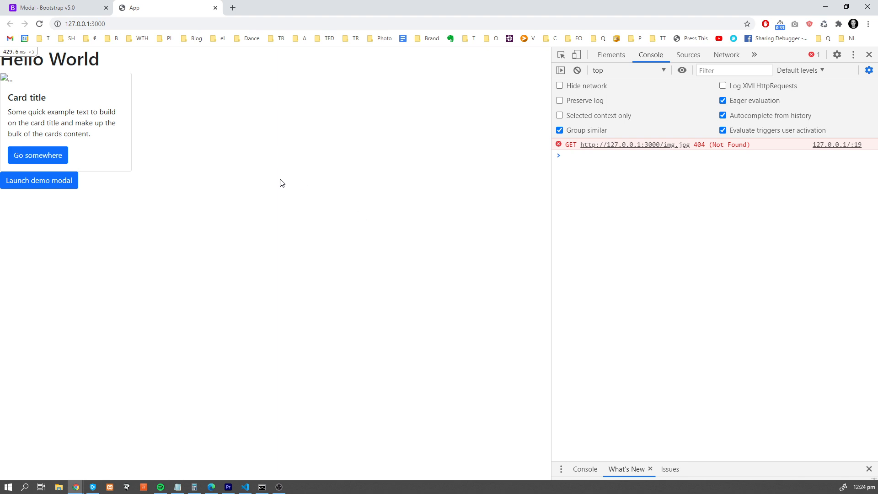
mouse_move(373, 131)
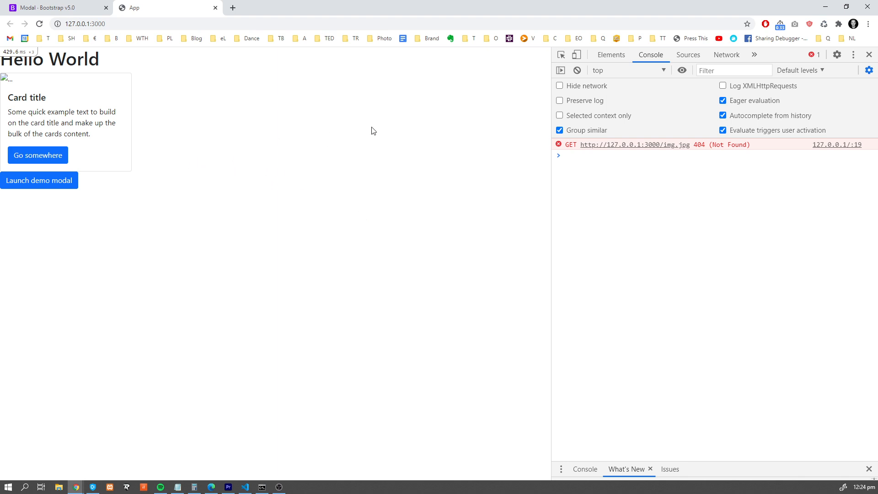
mouse_move(313, 200)
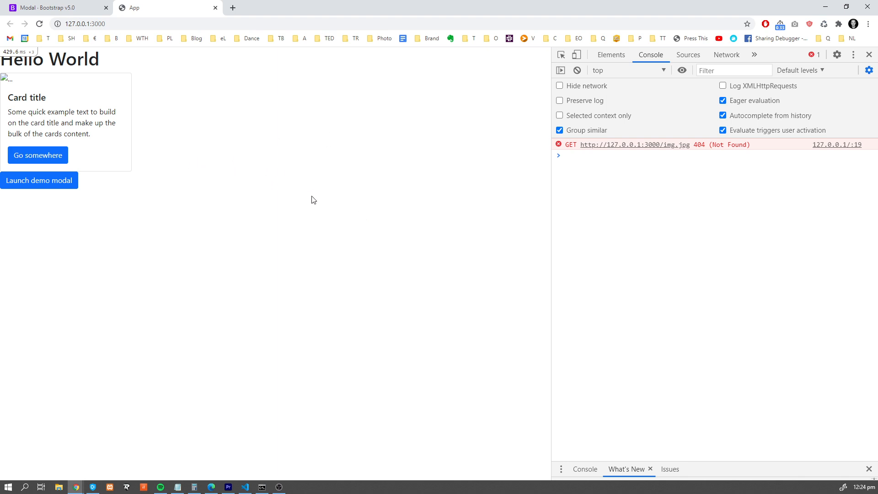
mouse_move(332, 177)
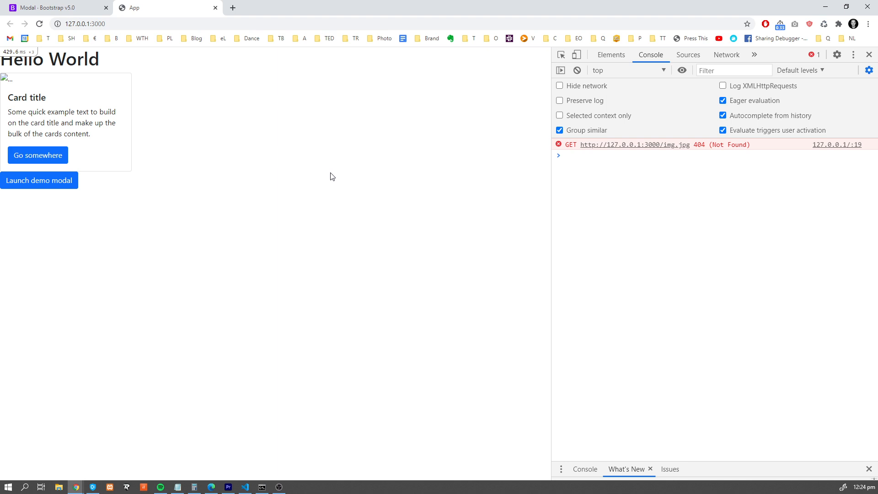